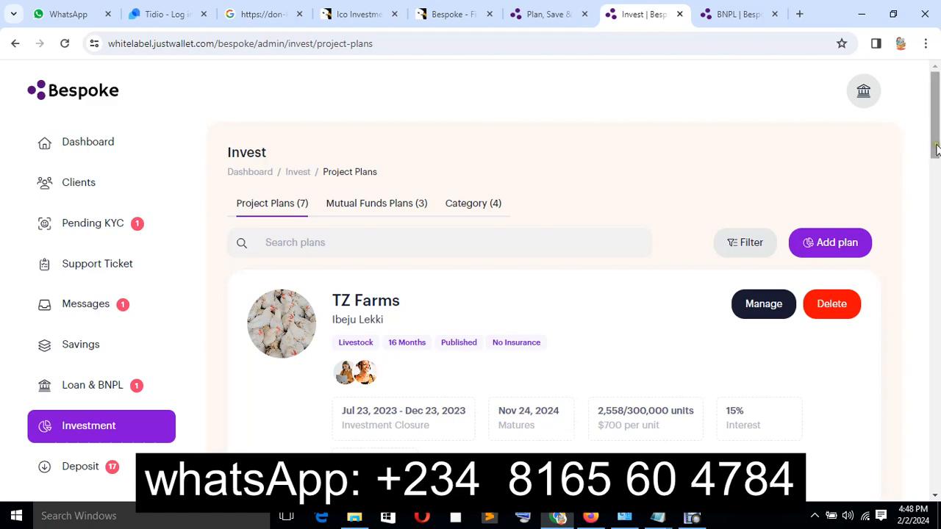
mouse_move(840, 132)
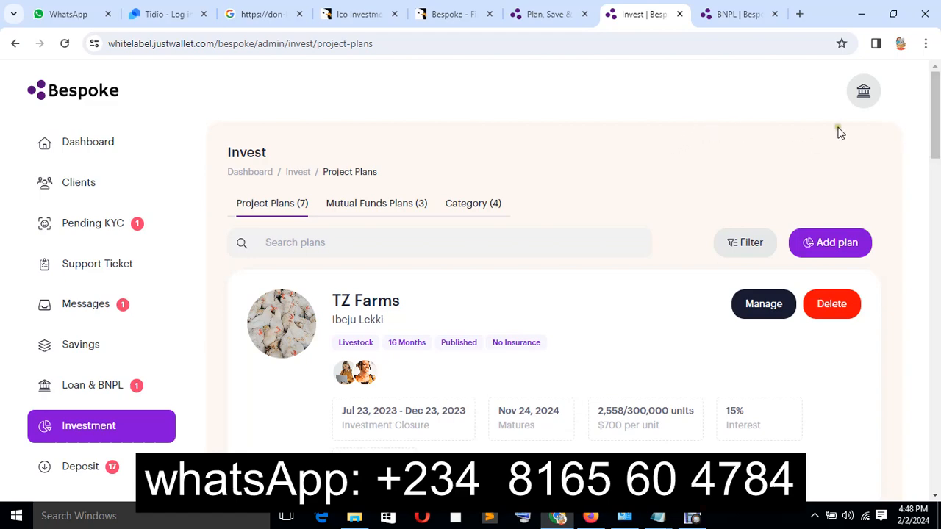
Step: Scroll the project plans past TZ Farms to DNA Farms and Le Quartz, then back up
scroll("down", 3)
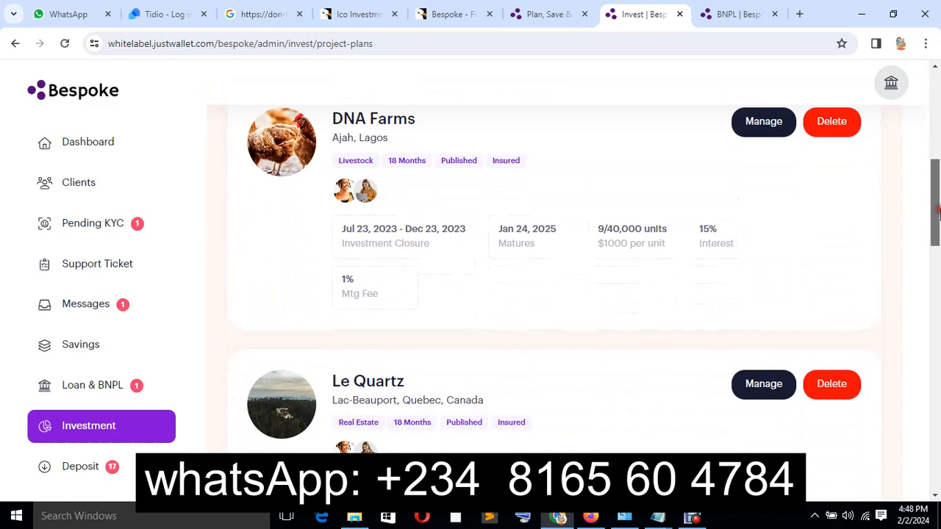
scroll("up", 3)
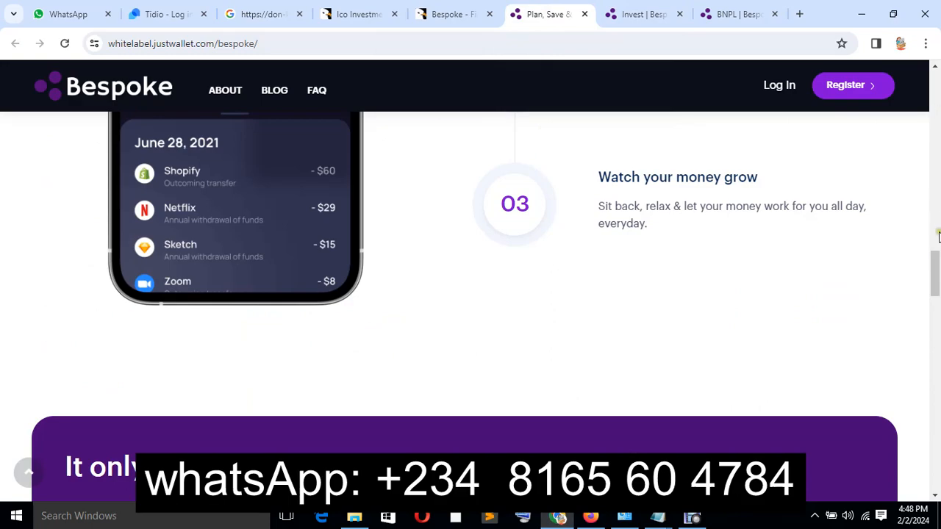
Step: Browse the landing page through testimonials to the footer, then return to 'Grow Your Money Smartly'
scroll("up", 3)
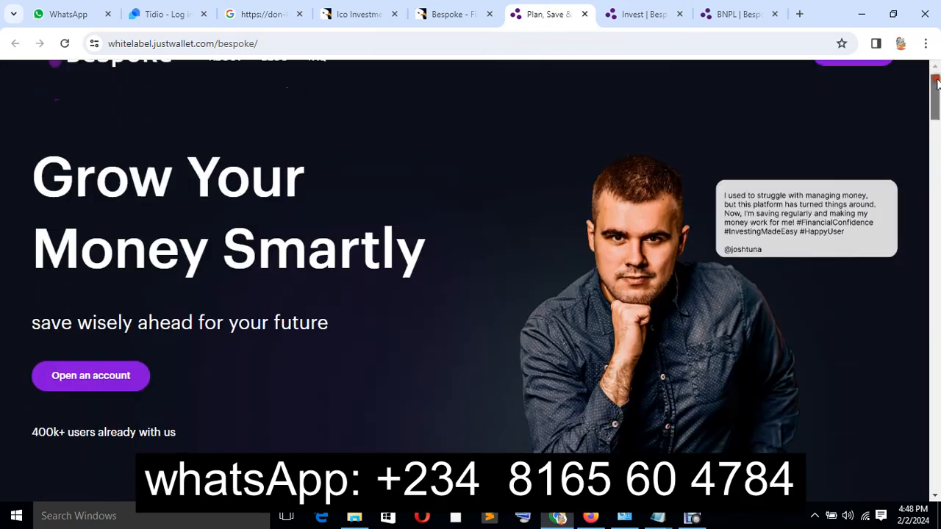
scroll("down", 3)
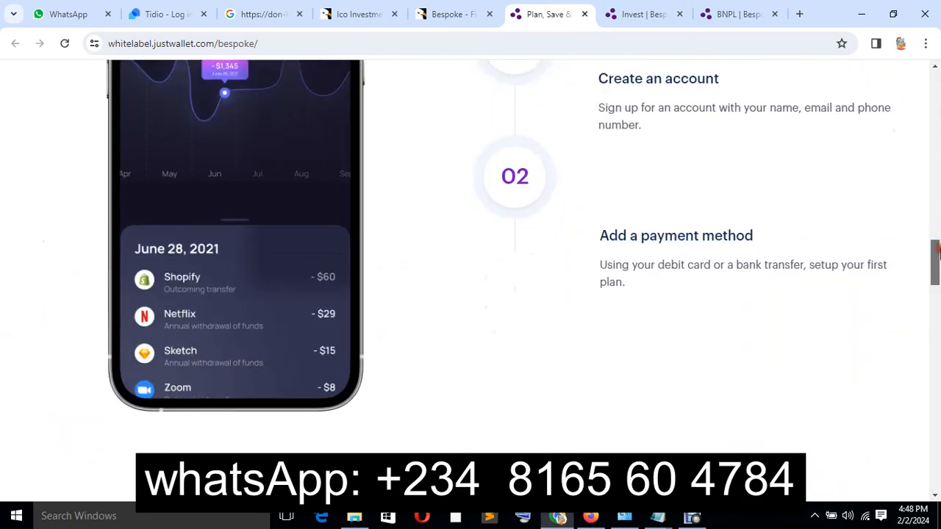
scroll("down", 3)
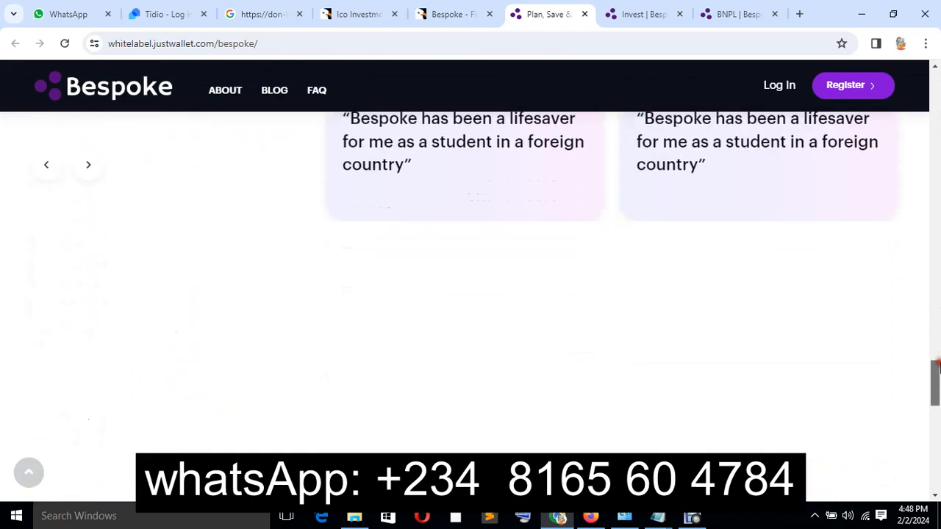
scroll("down", 3)
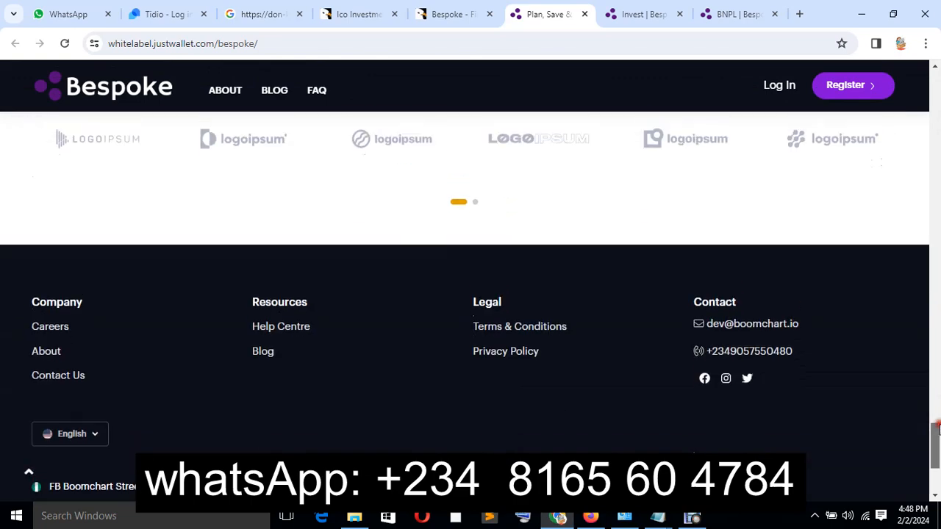
scroll("up", 3)
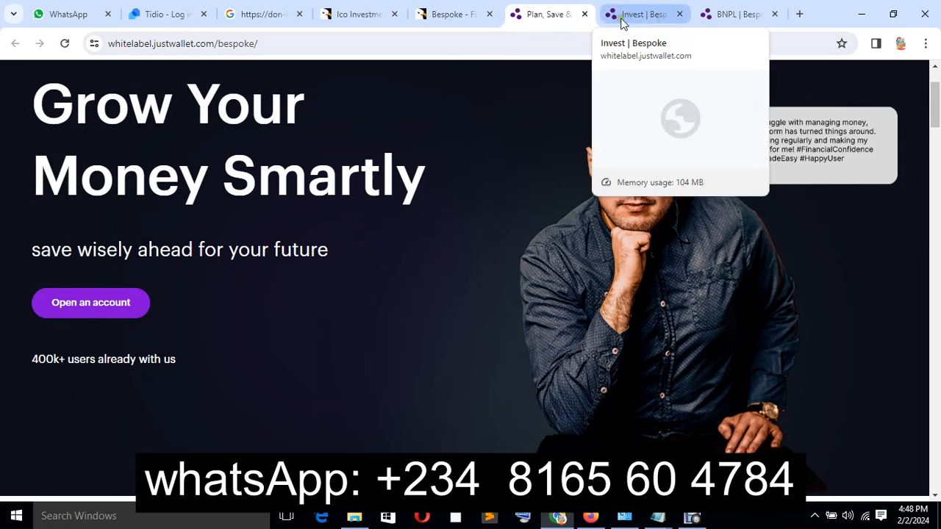
Step: Back on the Invest tab, scroll Project Plans through DNA Farms, Le Quartz and Minoas Sea Villa
left_click(643, 14)
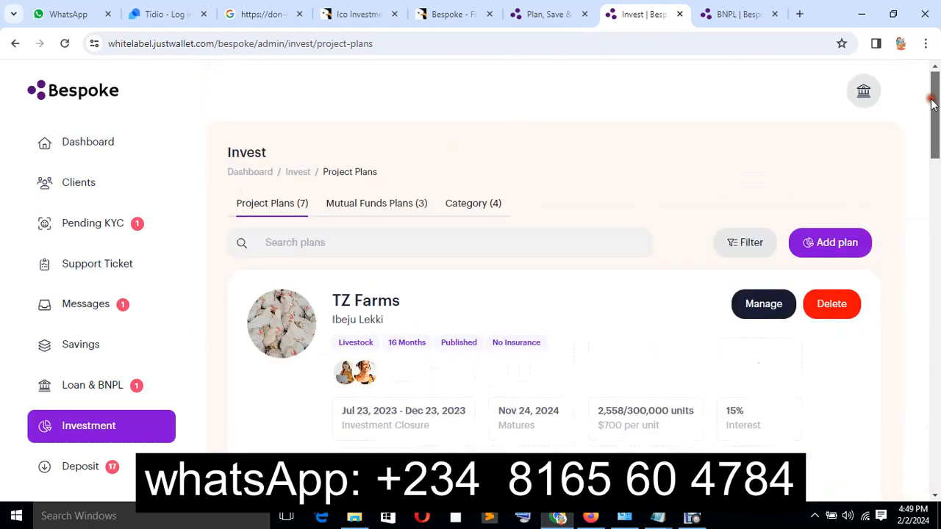
mouse_move(103, 183)
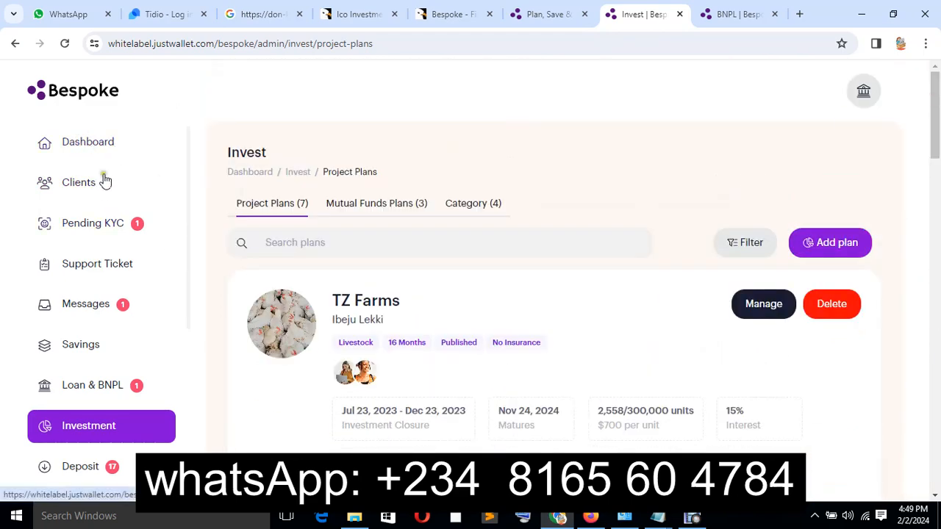
mouse_move(117, 241)
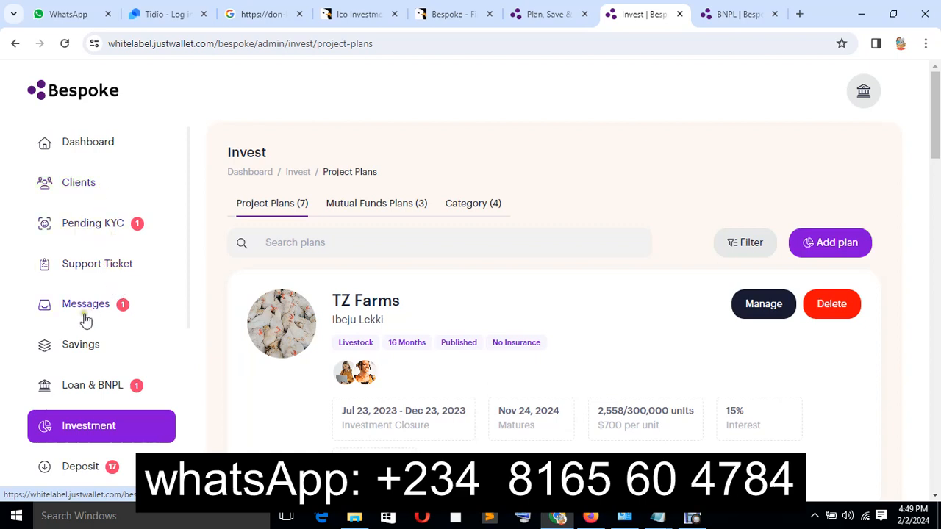
mouse_move(105, 397)
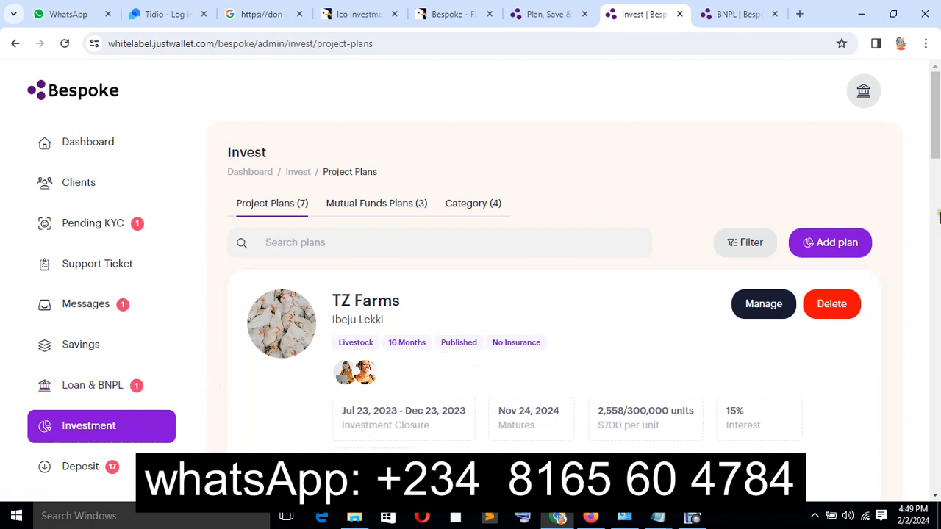
scroll("down", 3)
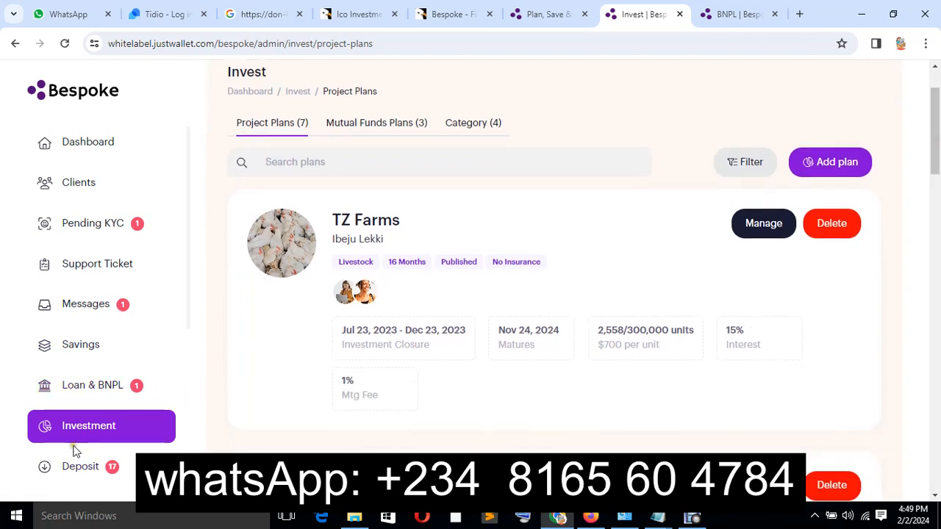
scroll("down", 3)
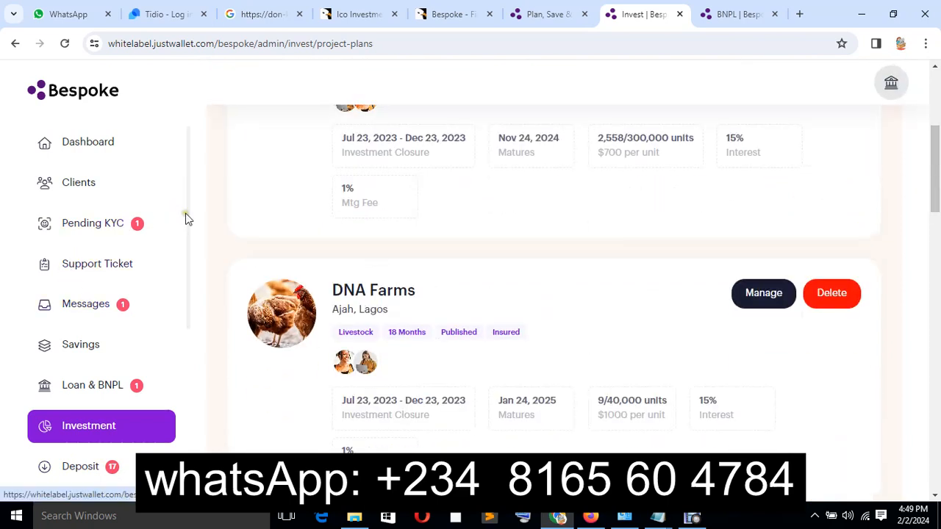
mouse_move(187, 250)
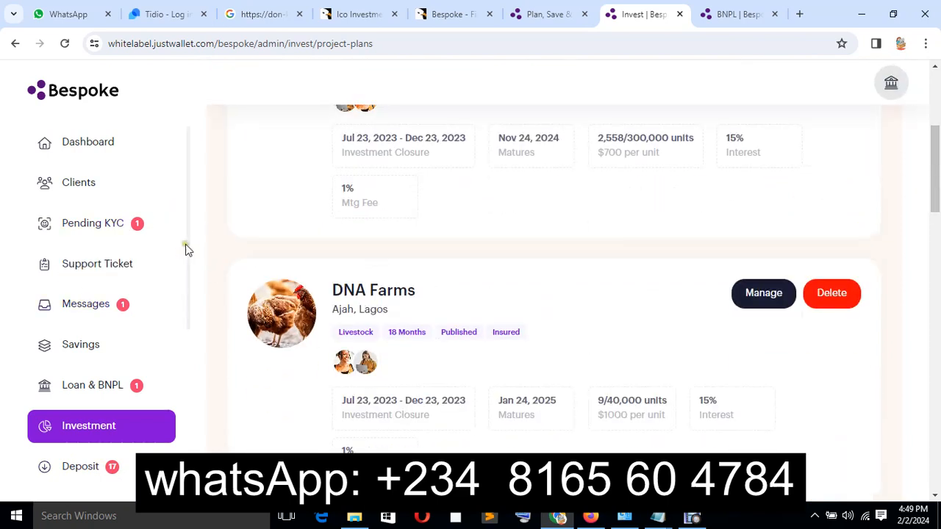
mouse_move(186, 269)
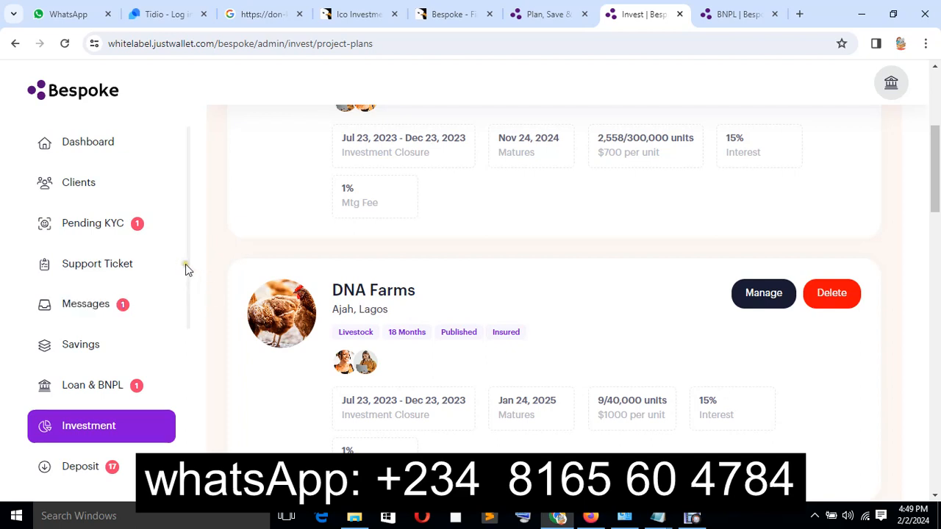
scroll("down", 3)
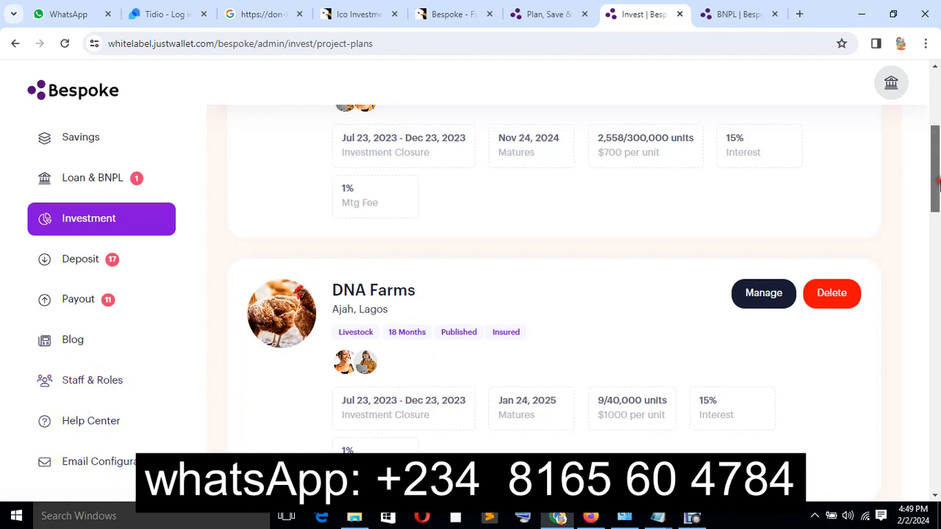
scroll("down", 3)
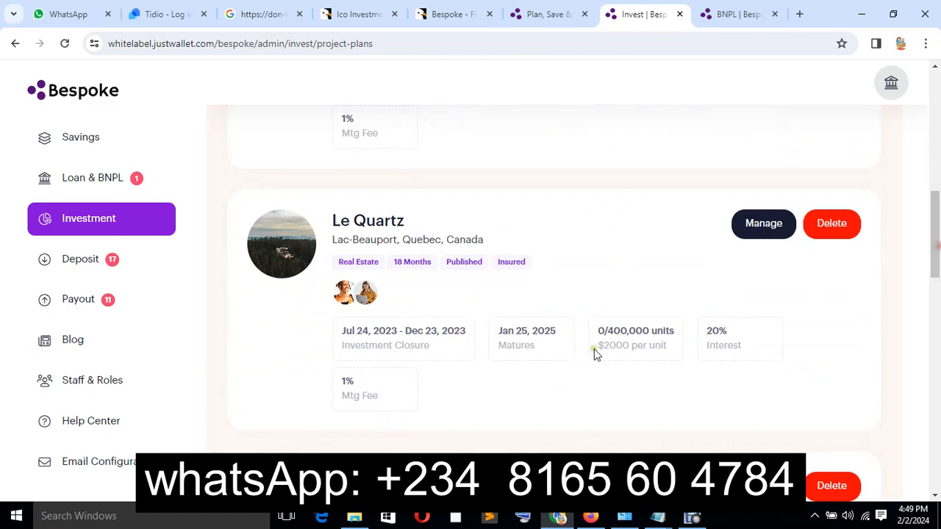
mouse_move(862, 305)
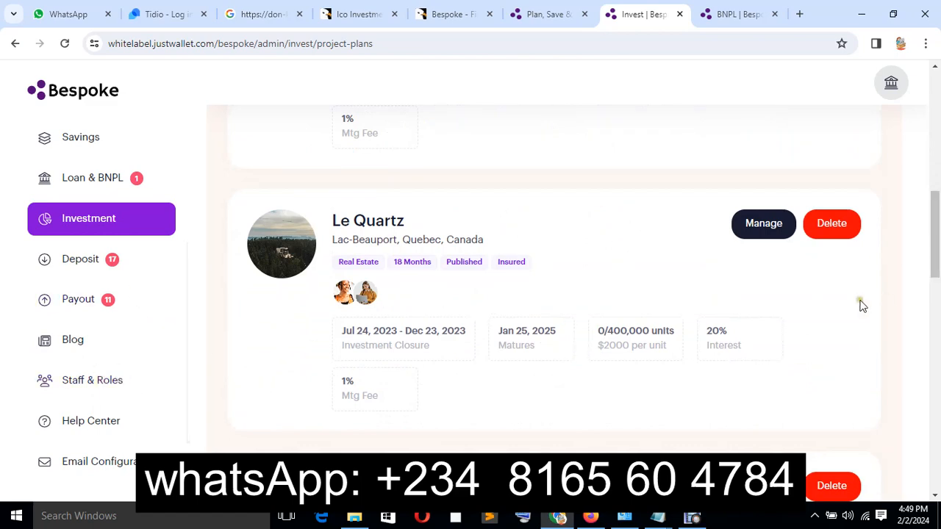
scroll("down", 3)
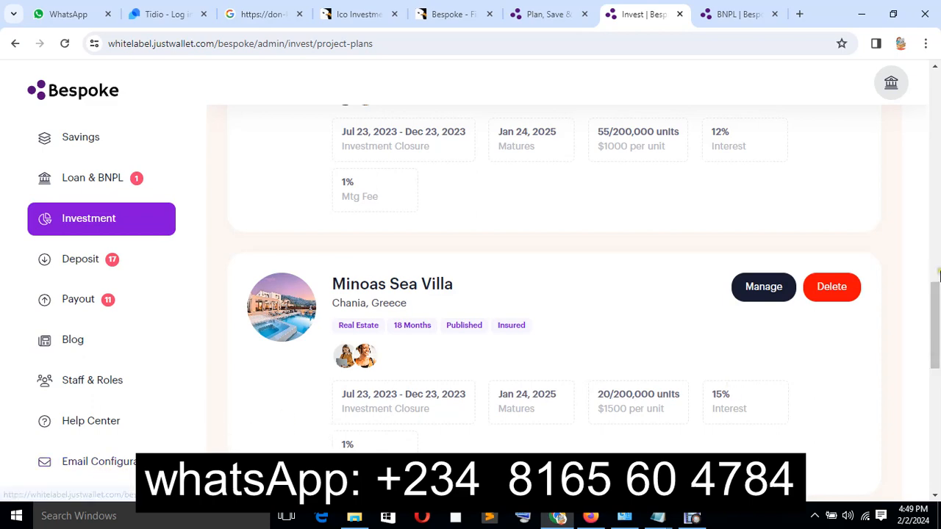
scroll("down", 3)
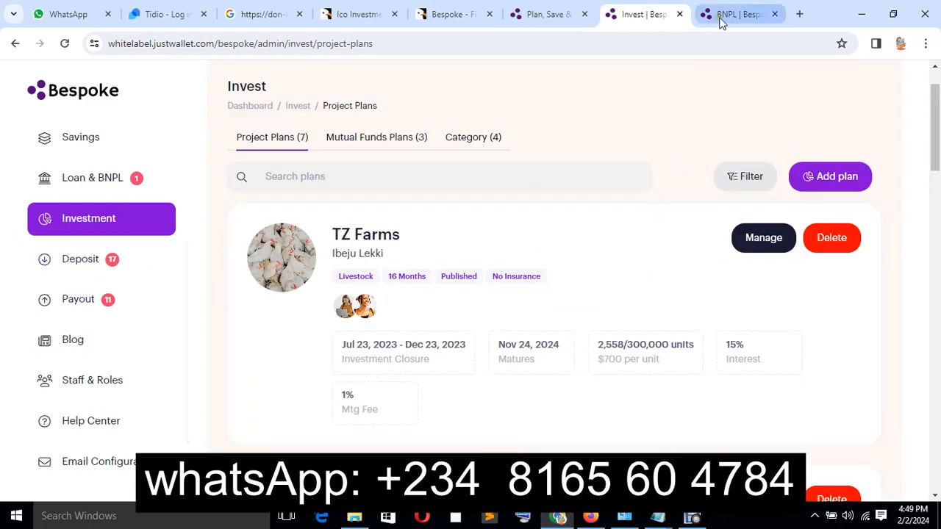
Step: Browse the Buy Now Pay Later store's iPhone and Samsung listings, then go to Invest
left_click(734, 14)
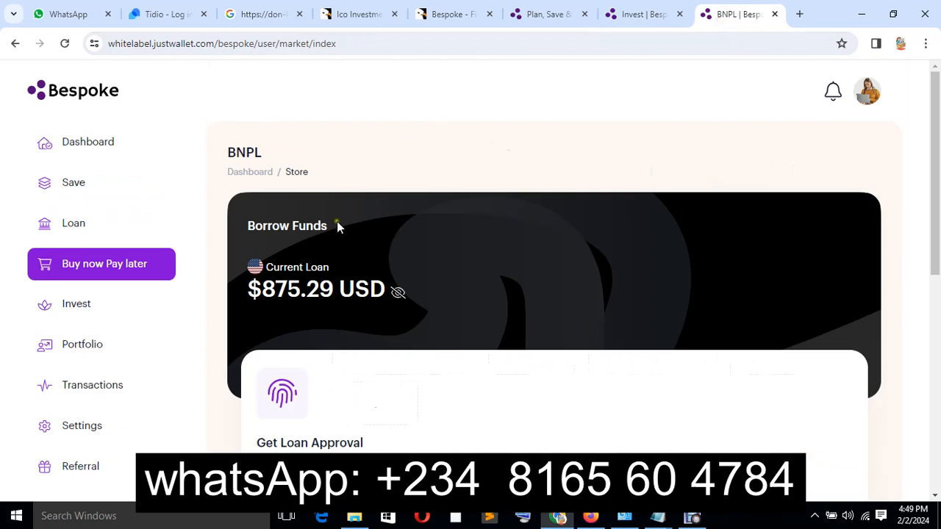
mouse_move(82, 236)
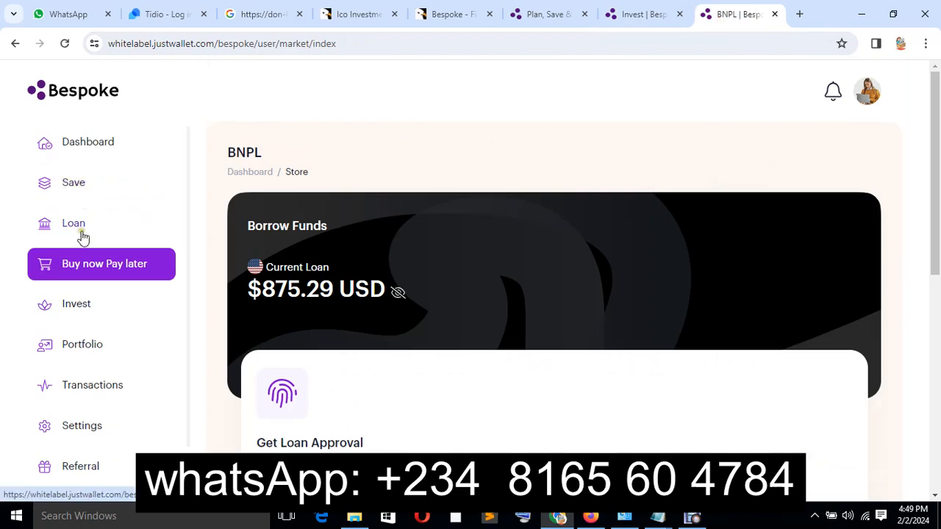
mouse_move(68, 232)
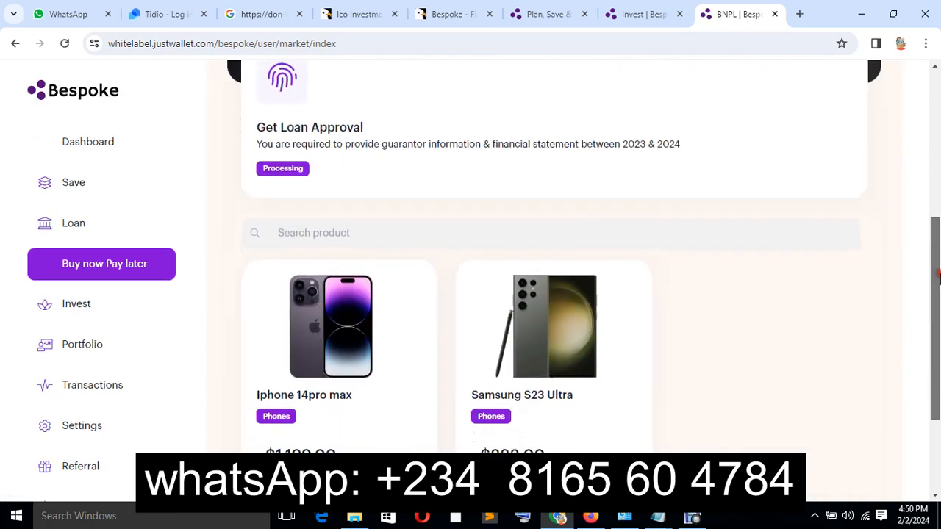
scroll("down", 3)
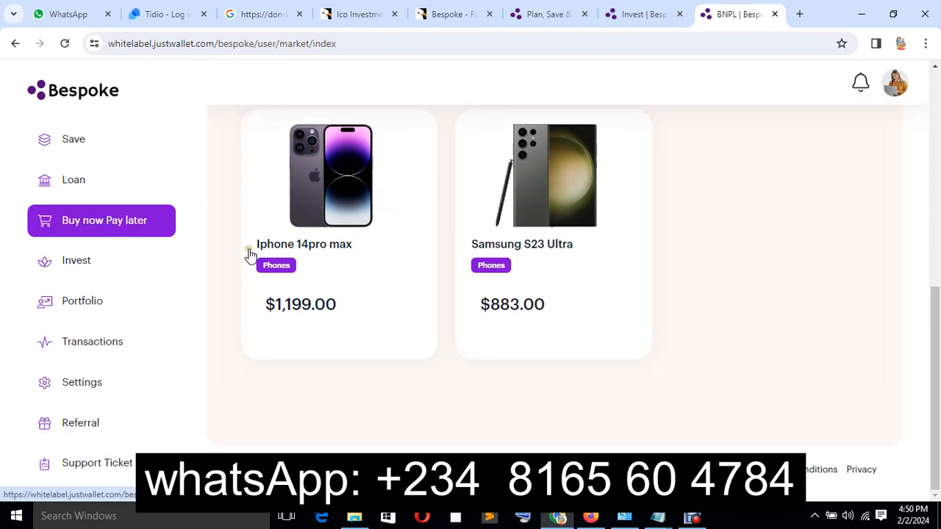
mouse_move(482, 267)
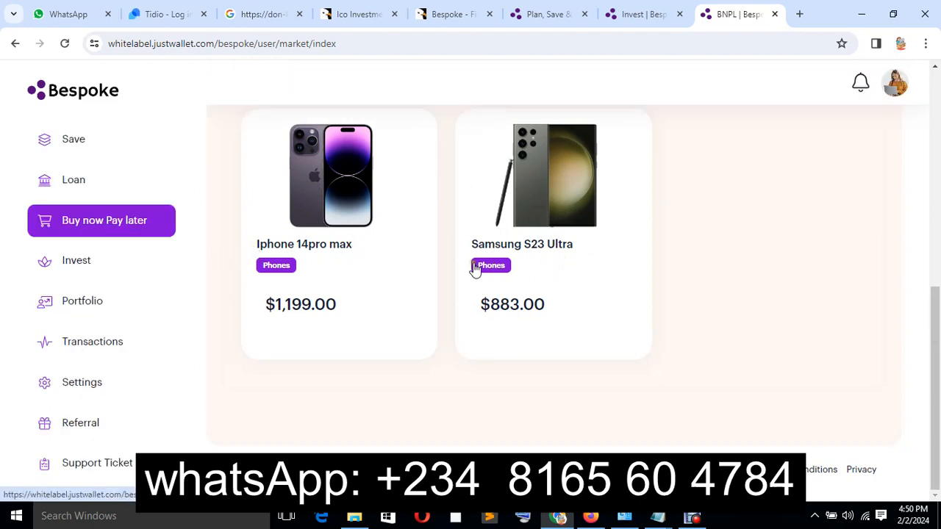
mouse_move(83, 270)
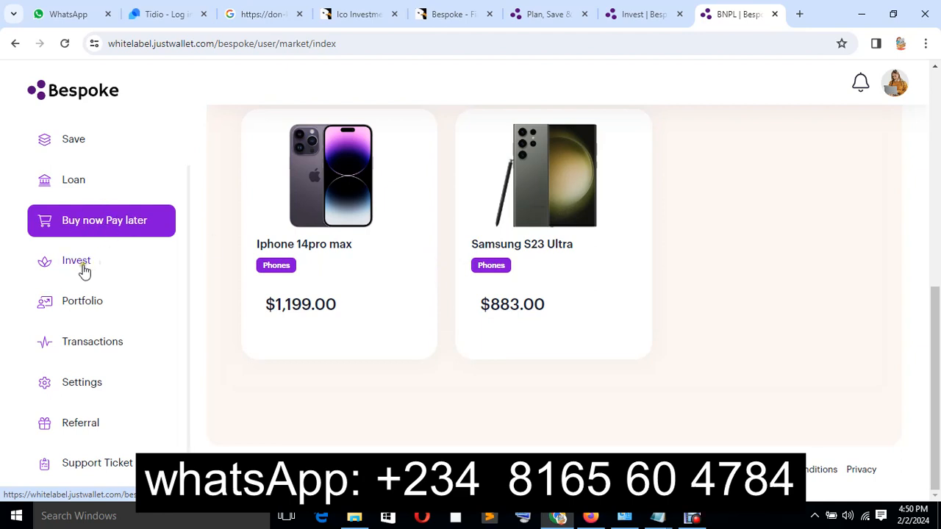
left_click(76, 260)
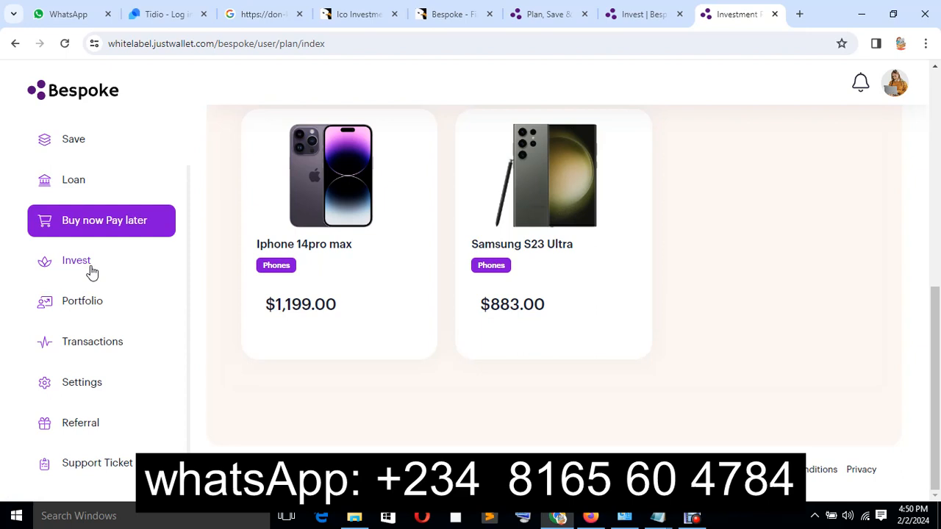
Step: Review the Mutual Funds and Projects cards and total investment, then go to Save
left_click(76, 260)
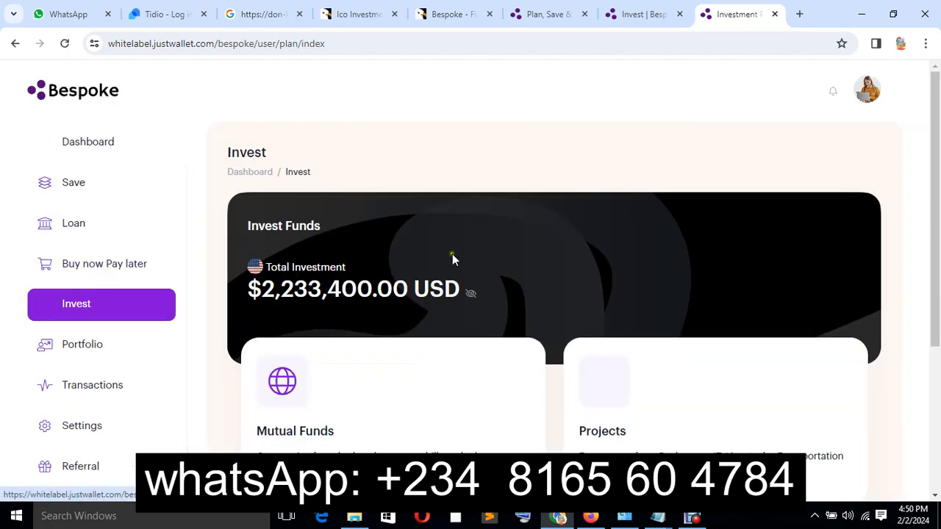
scroll("down", 3)
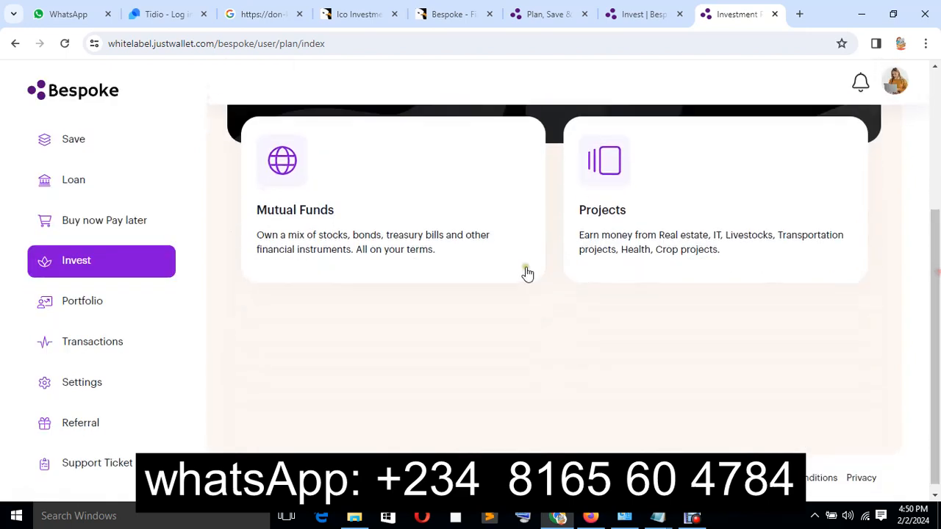
mouse_move(673, 236)
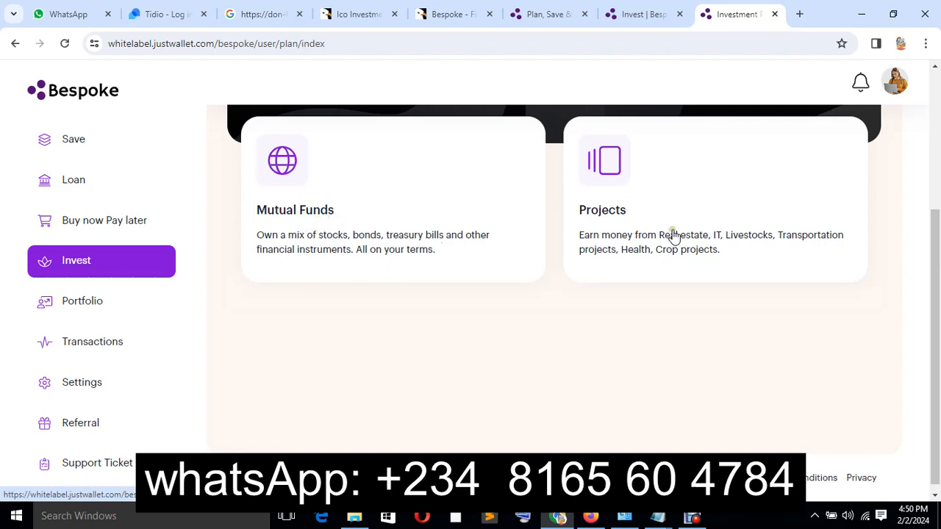
mouse_move(484, 284)
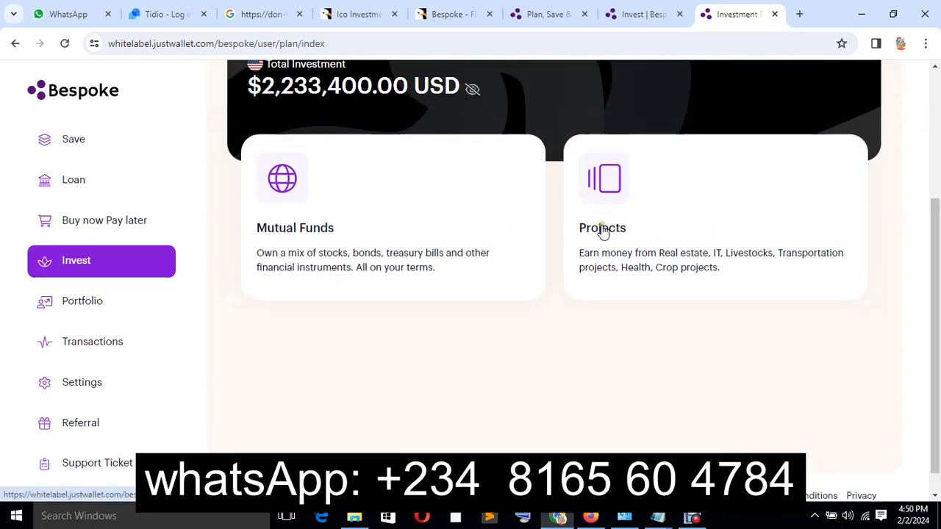
mouse_move(293, 263)
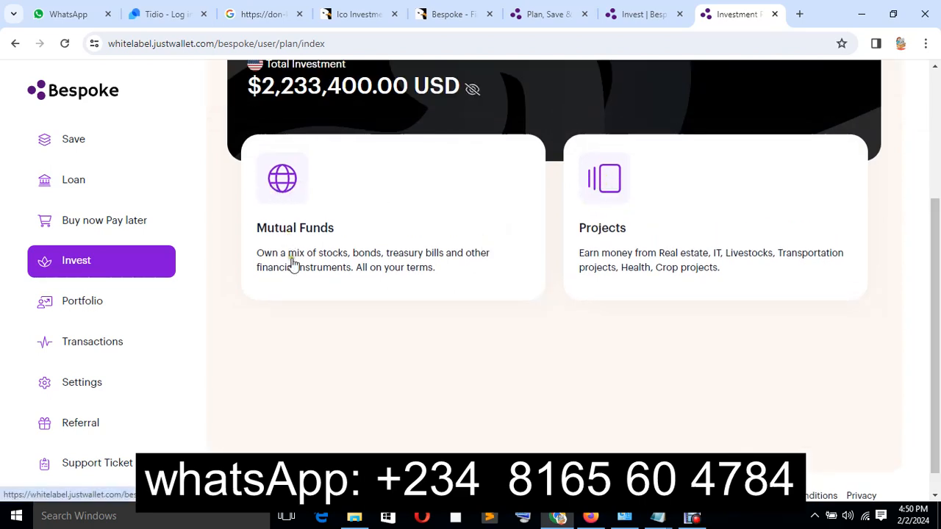
mouse_move(66, 150)
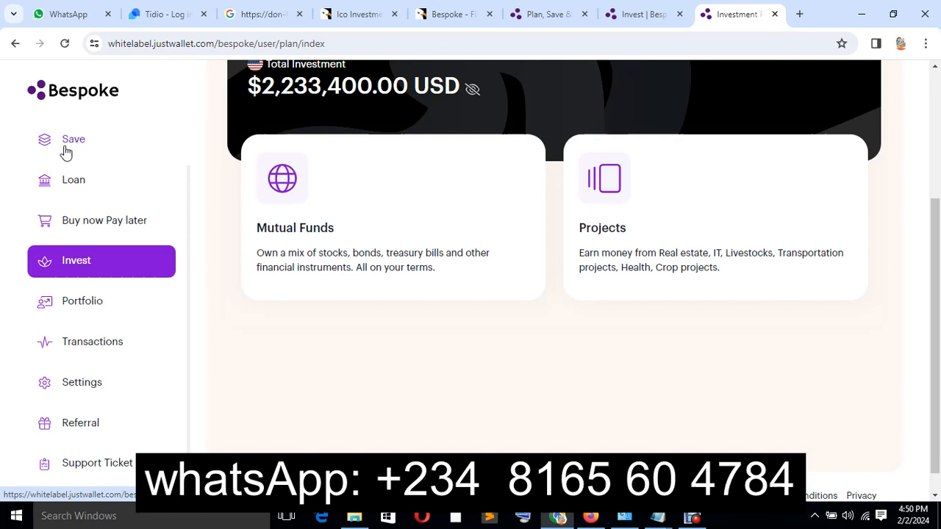
left_click(72, 139)
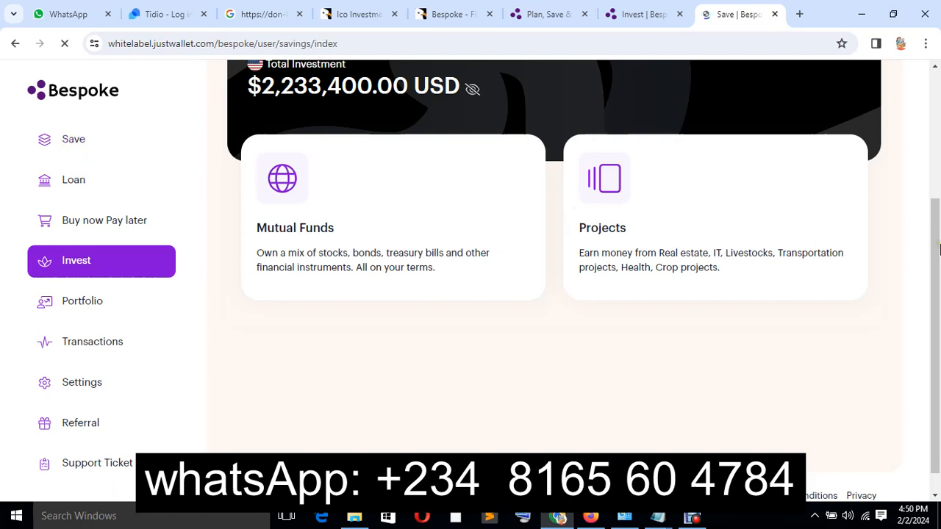
scroll("up", 3)
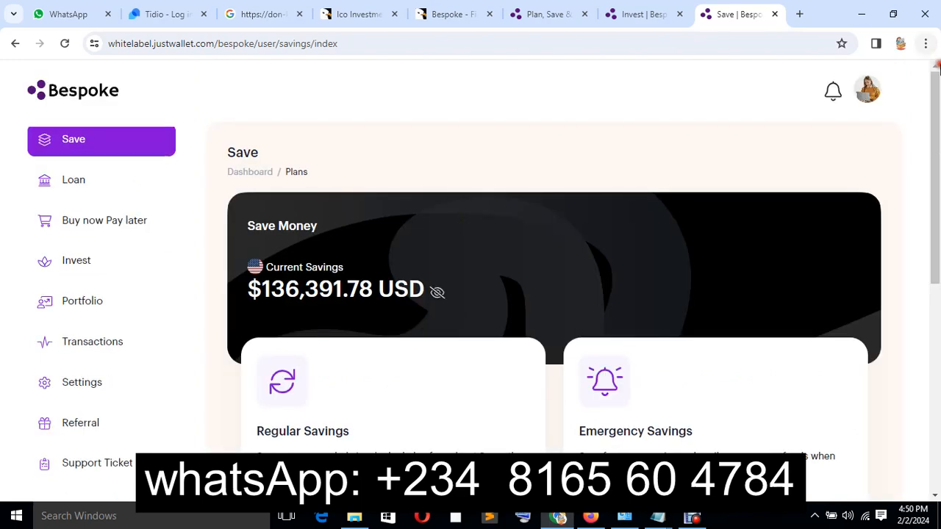
Step: Browse the Regular, Emergency, Money Duo and Savings Circle plans (up to 12%), then go to Portfolio
scroll("down", 3)
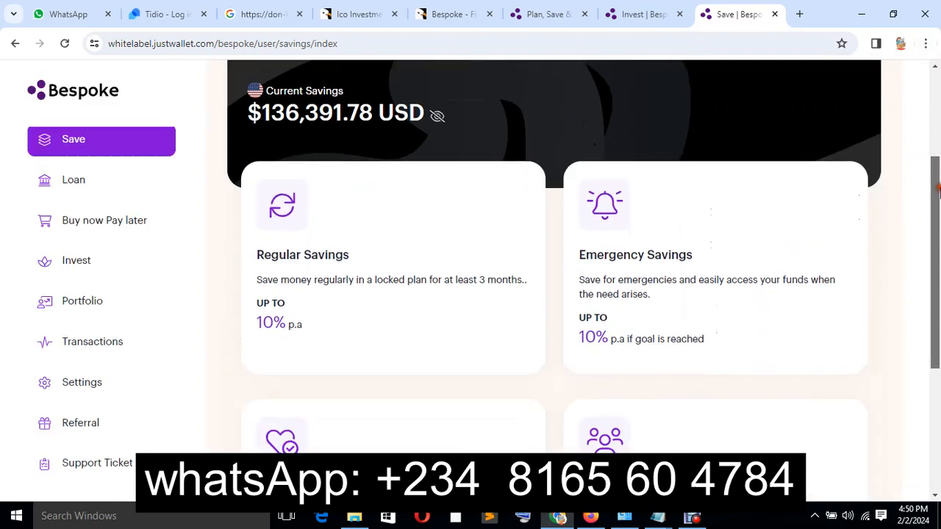
scroll("down", 3)
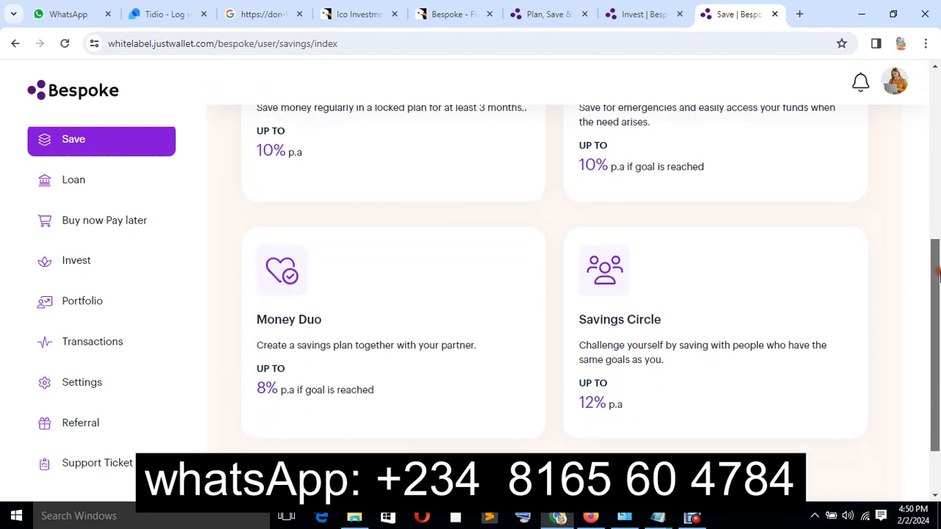
scroll("down", 3)
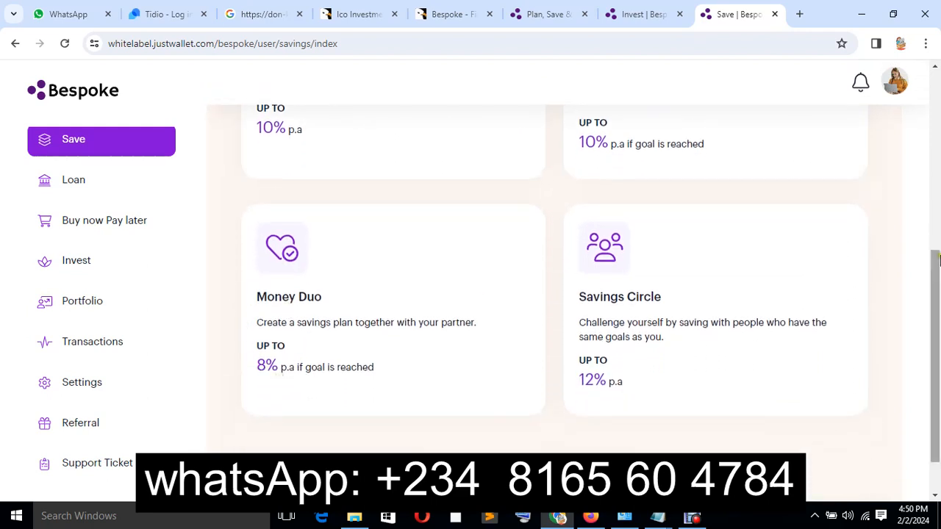
scroll("down", 3)
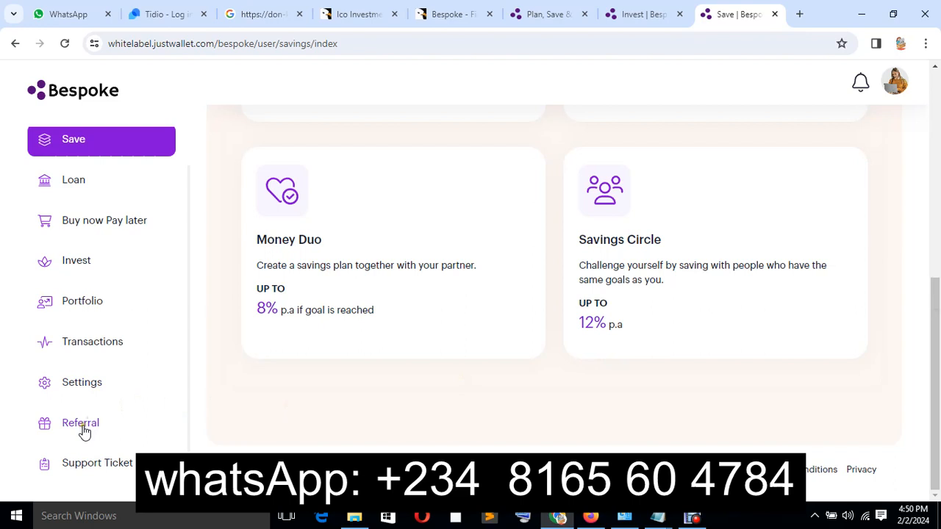
mouse_move(99, 468)
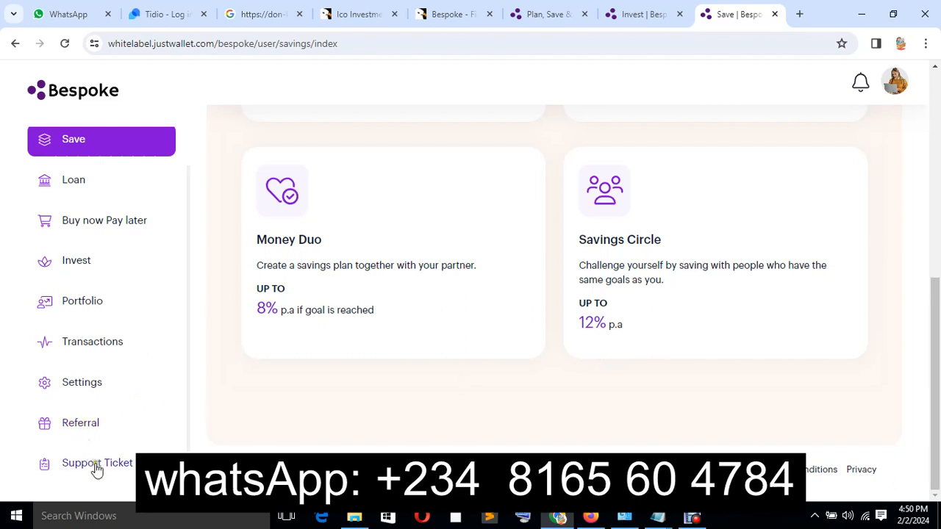
left_click(81, 302)
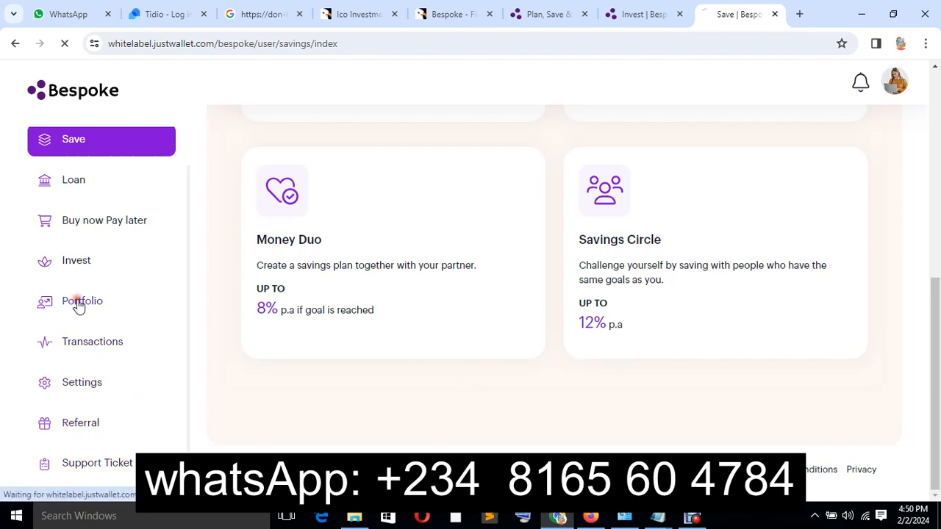
left_click(82, 300)
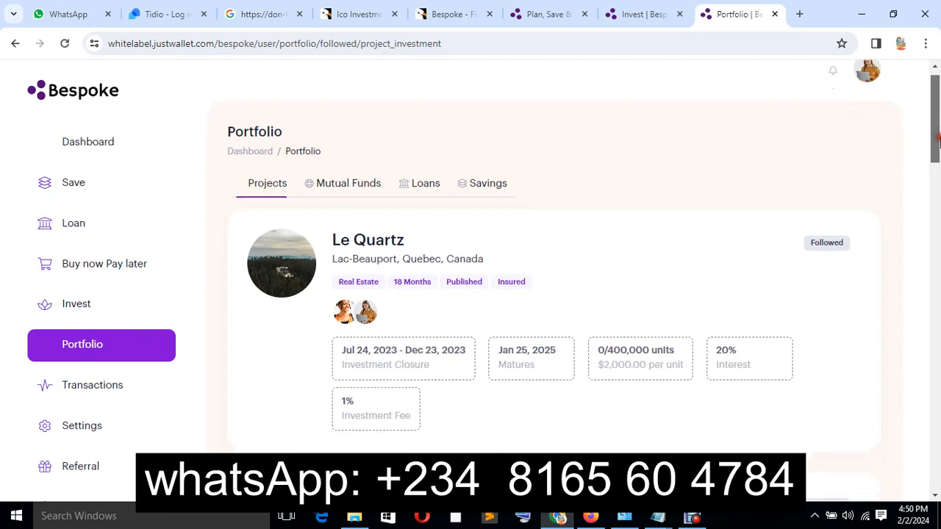
scroll("down", 3)
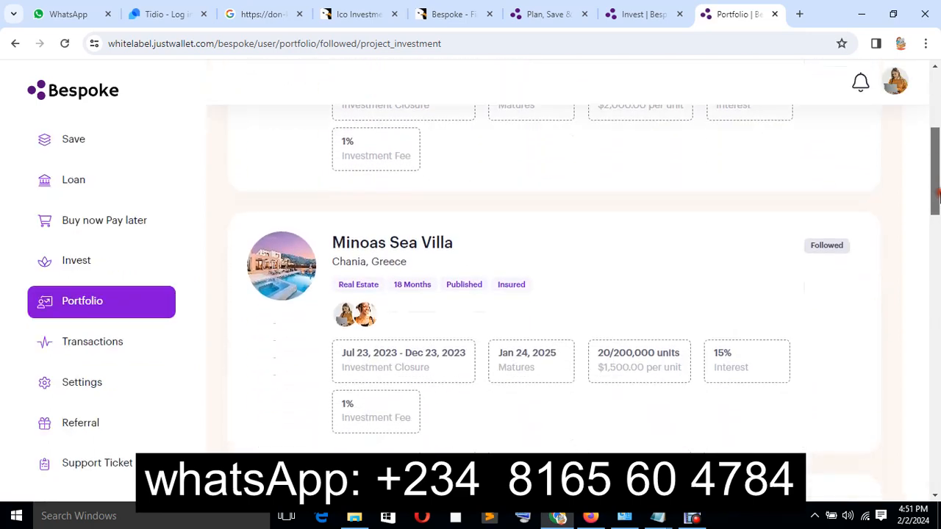
scroll("down", 3)
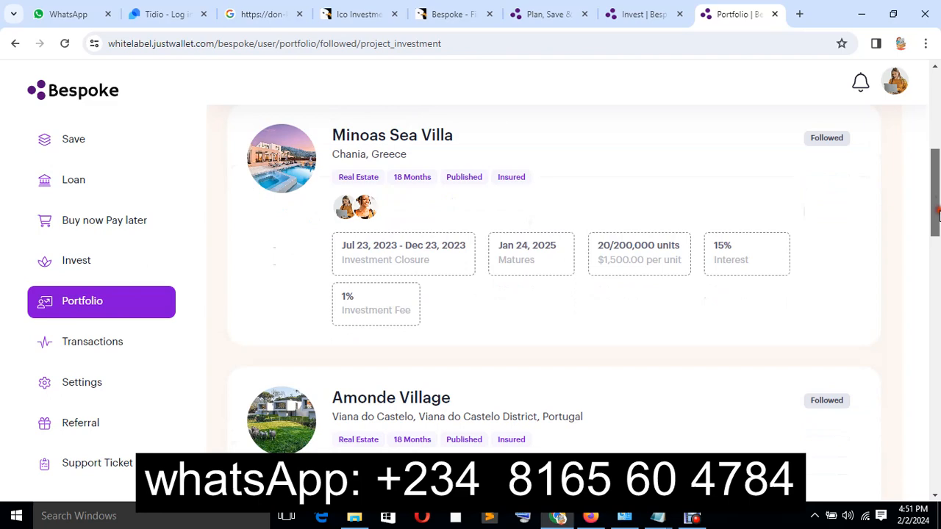
scroll("down", 3)
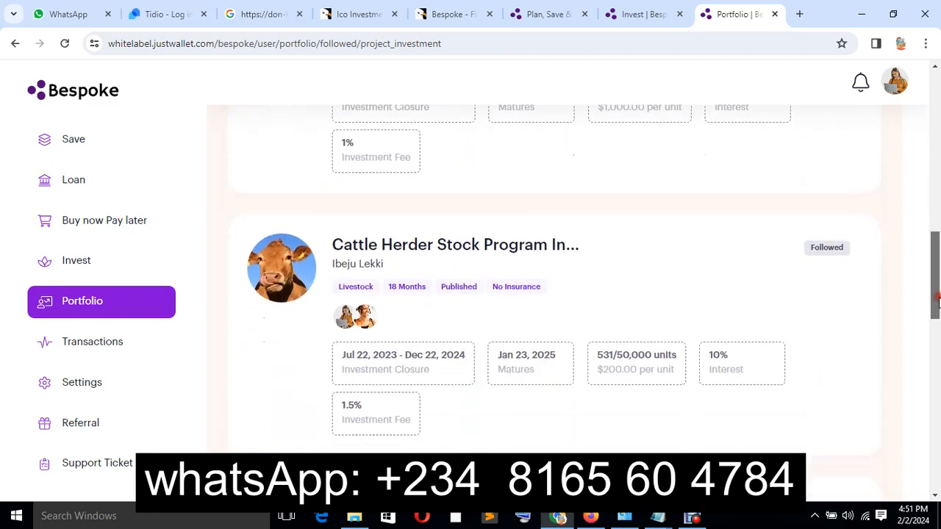
scroll("down", 3)
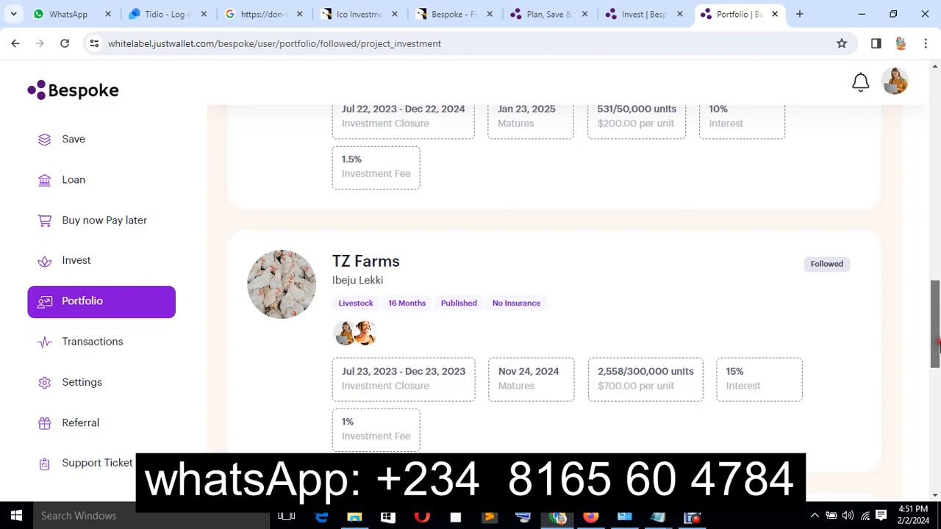
scroll("down", 3)
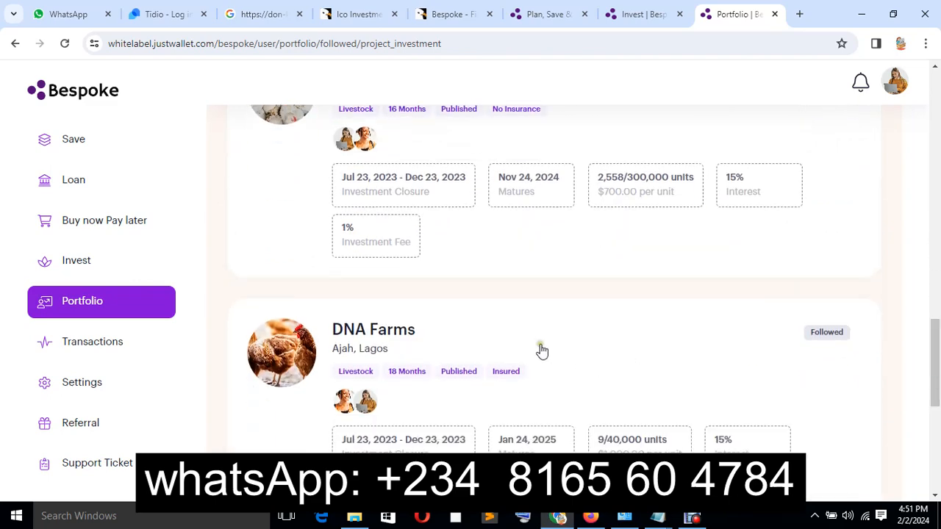
scroll("down", 3)
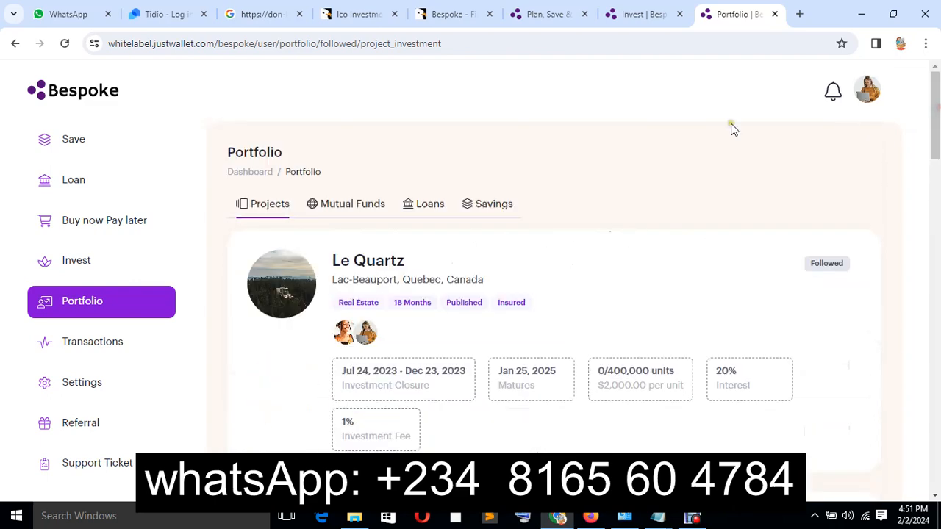
mouse_move(47, 216)
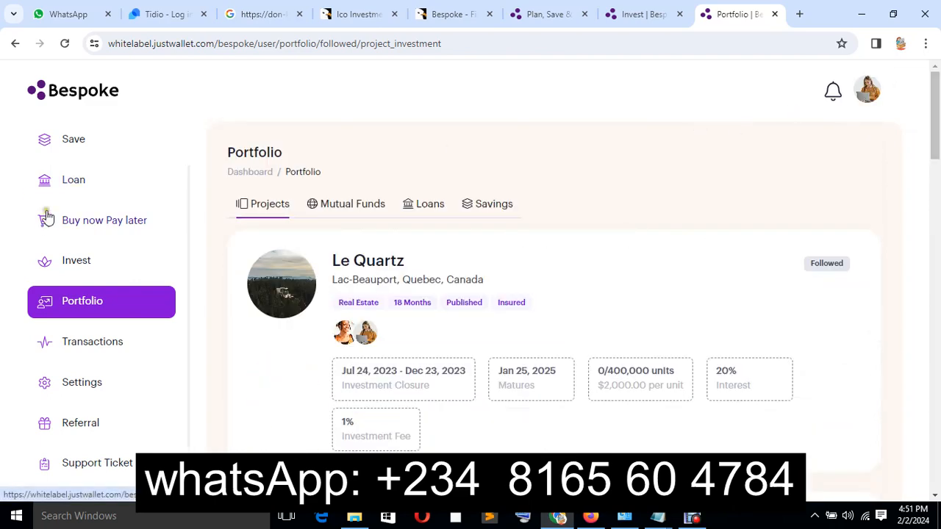
mouse_move(626, 351)
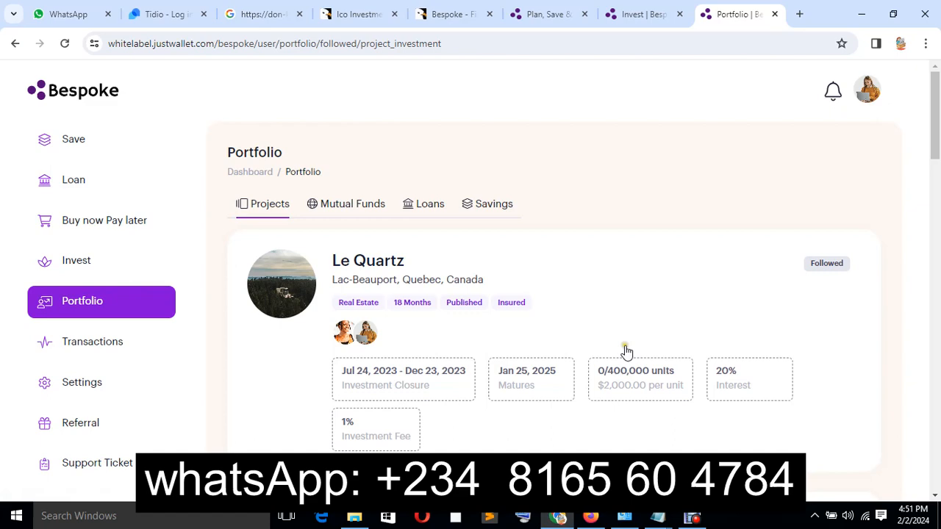
mouse_move(680, 335)
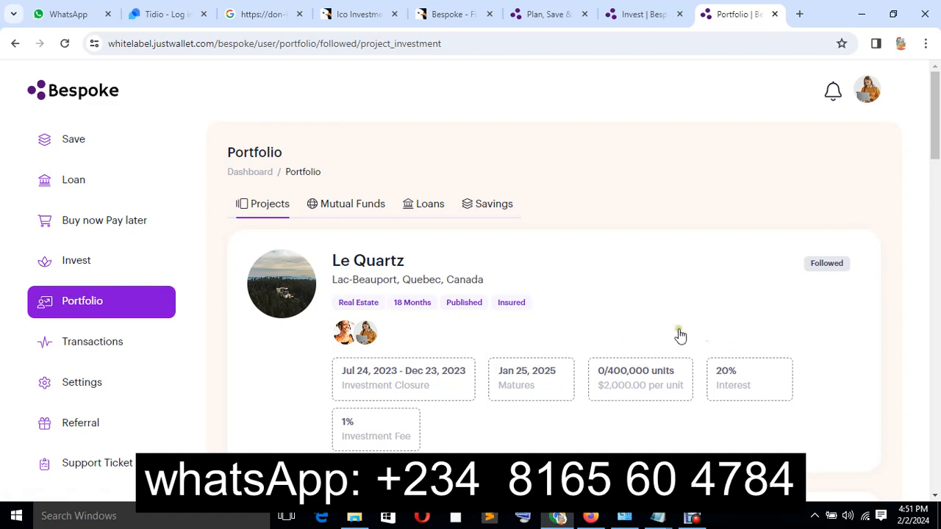
mouse_move(934, 154)
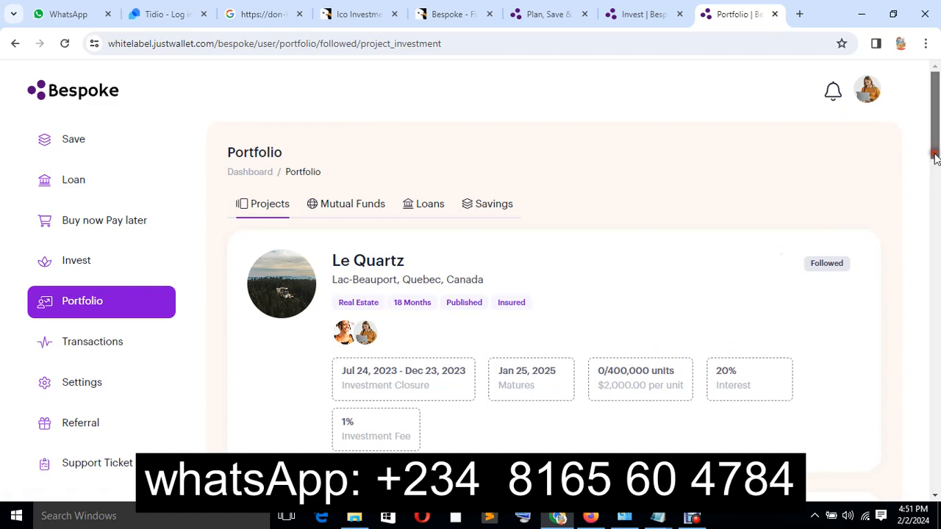
scroll("down", 3)
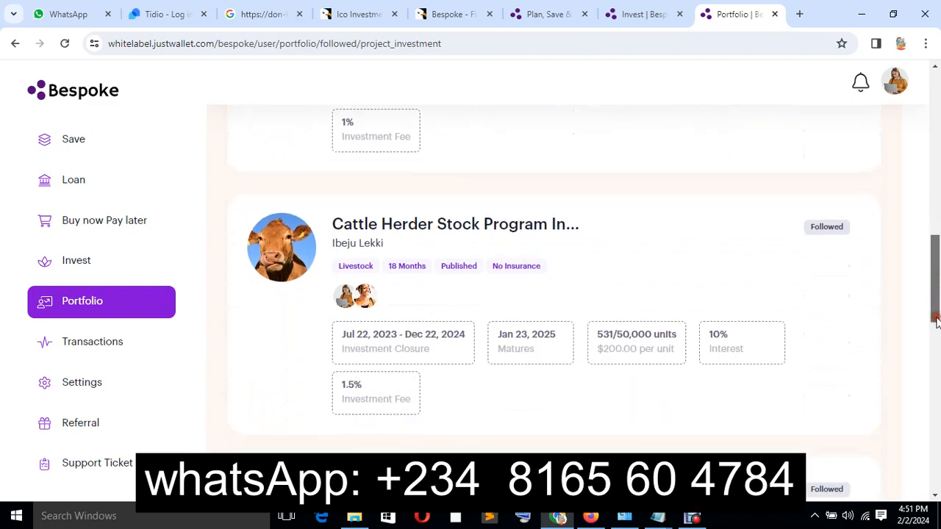
scroll("down", 3)
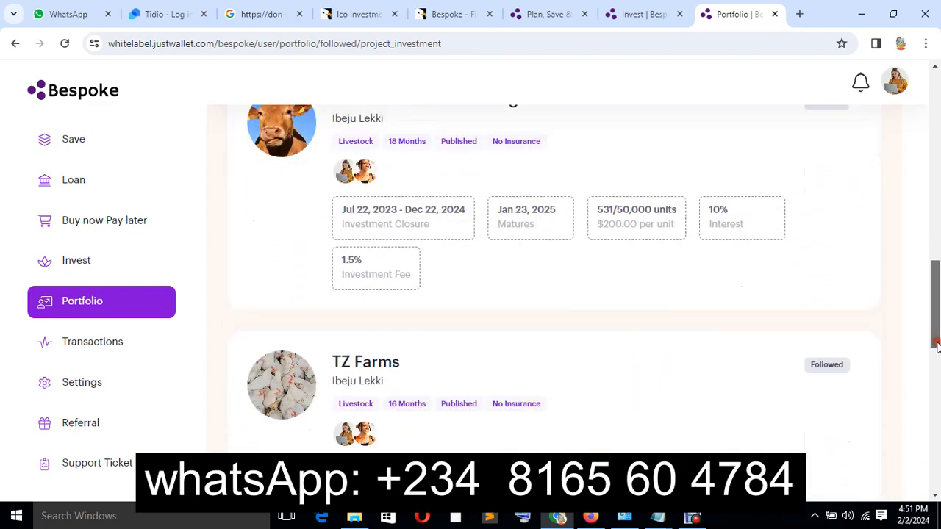
scroll("down", 3)
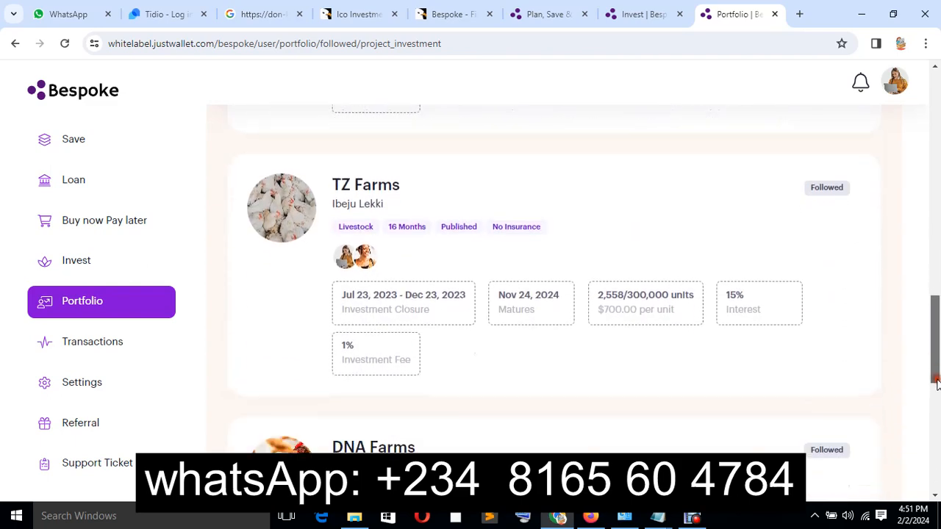
scroll("down", 3)
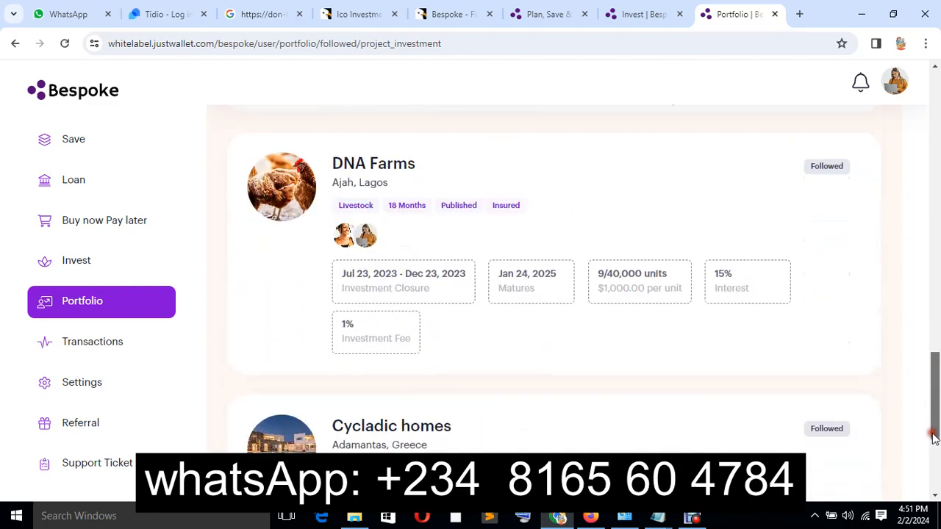
scroll("down", 3)
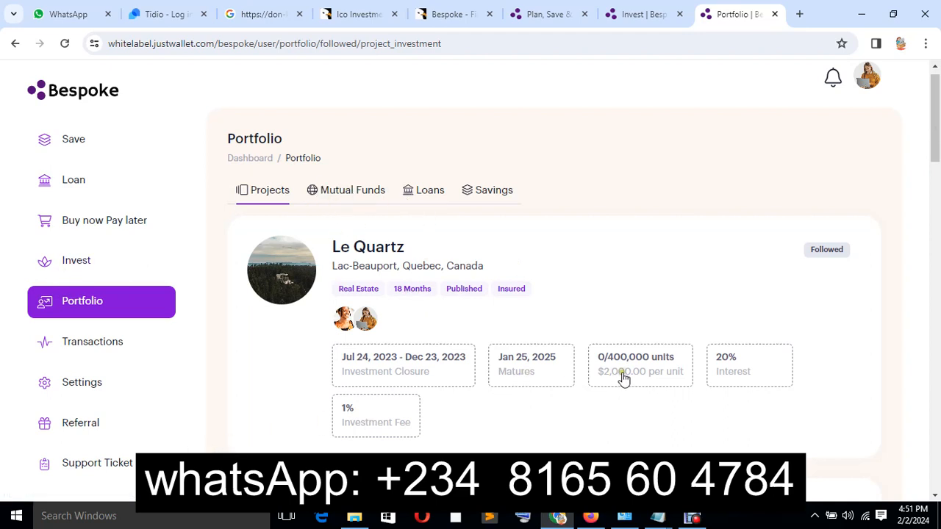
scroll("down", 3)
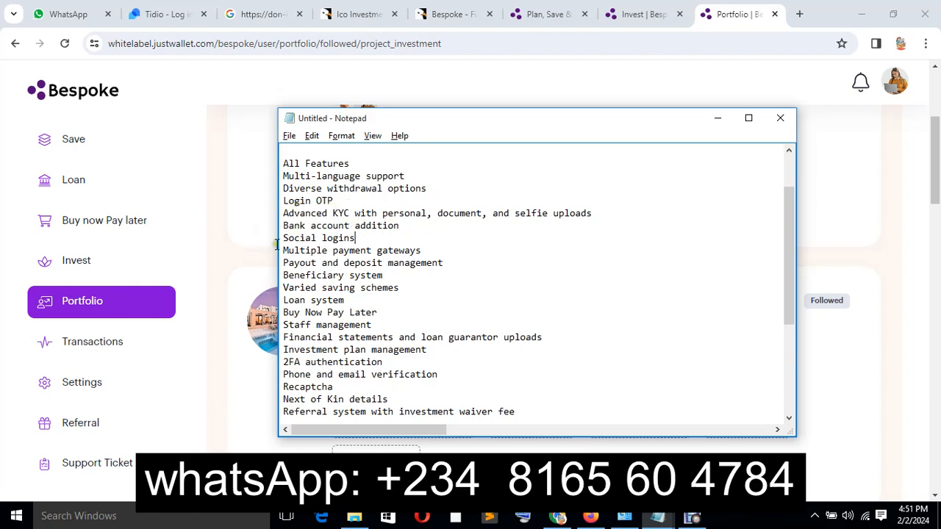
mouse_move(407, 276)
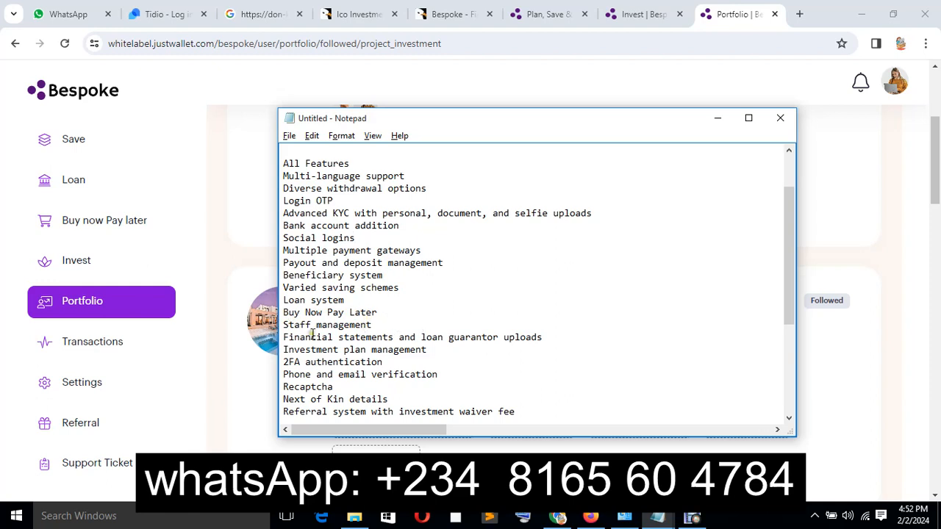
mouse_move(553, 351)
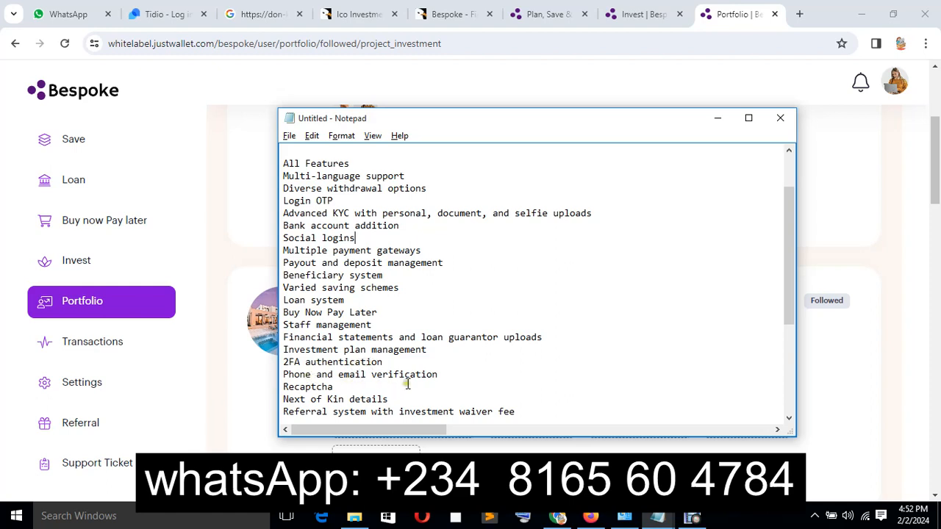
mouse_move(290, 399)
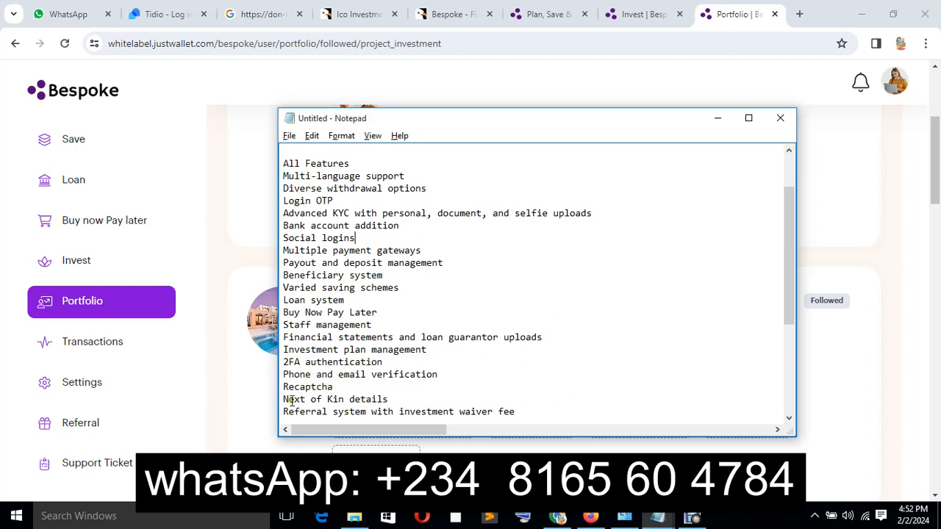
Step: Read the Notepad feature list down to Admin audit logs, then bring Portfolio forward
scroll("down", 3)
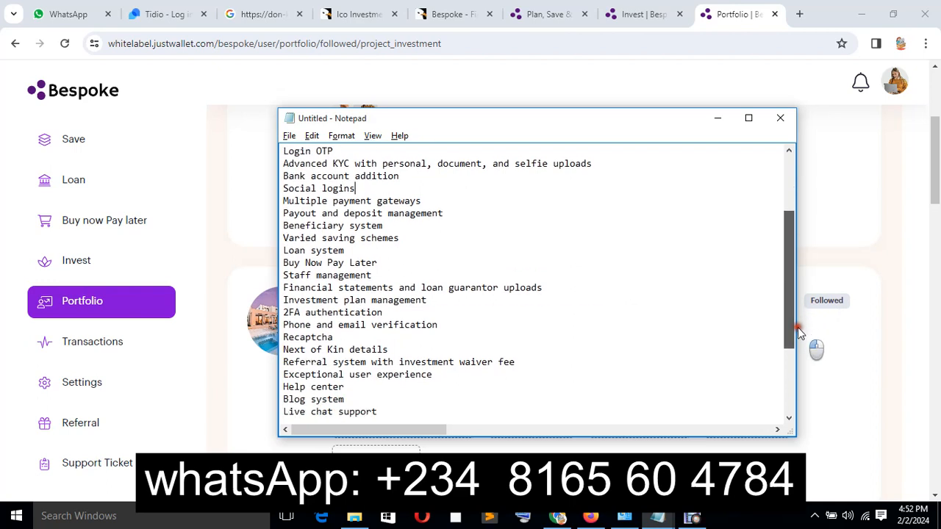
scroll("down", 3)
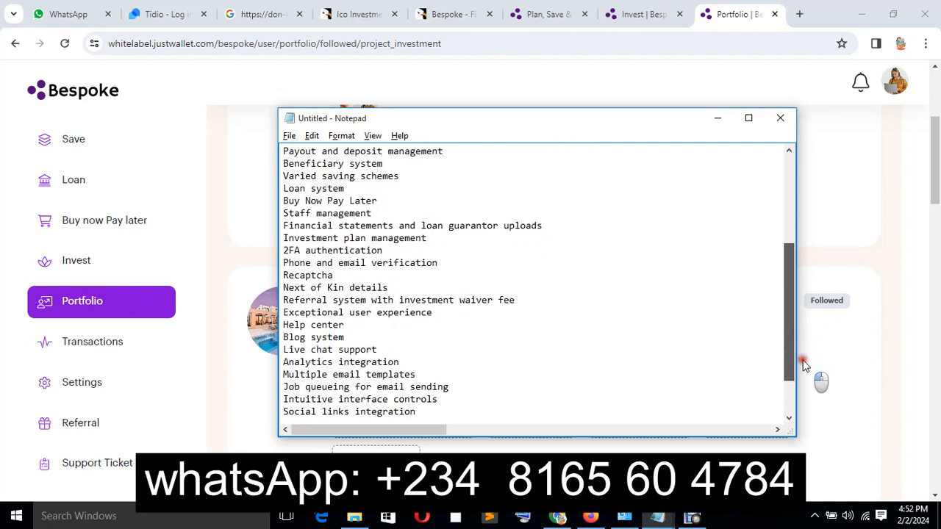
scroll("down", 3)
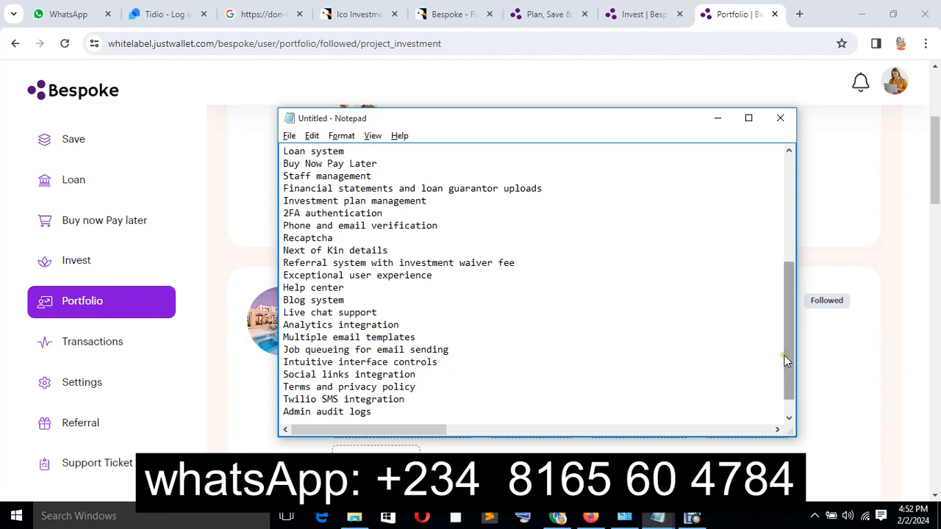
left_click(780, 118)
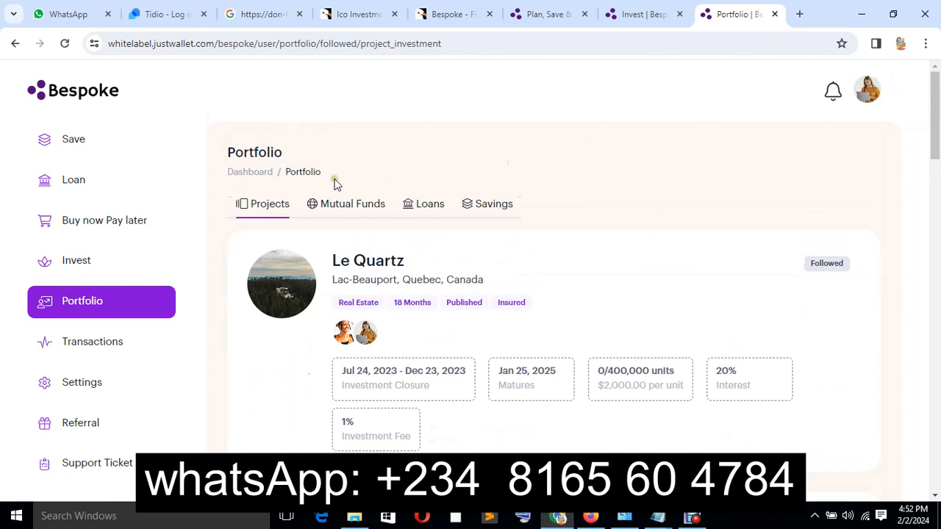
mouse_move(931, 174)
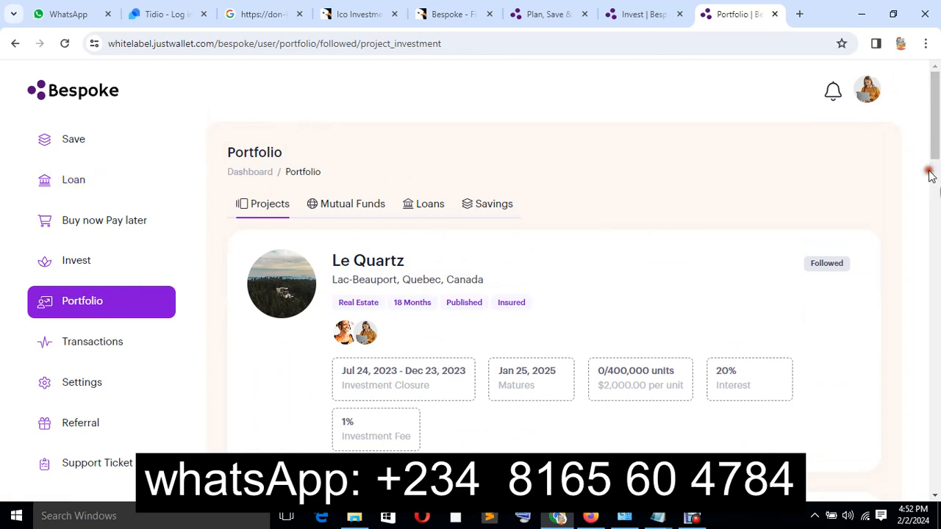
Step: Scroll the Portfolio projects past Le Quartz to Cattle Herder, TZ Farms and DNA Farms
scroll("down", 3)
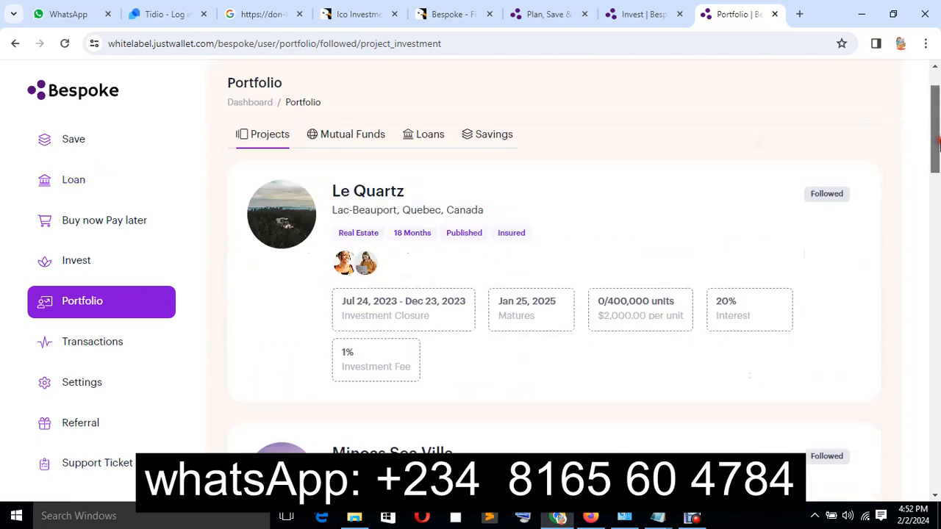
scroll("down", 3)
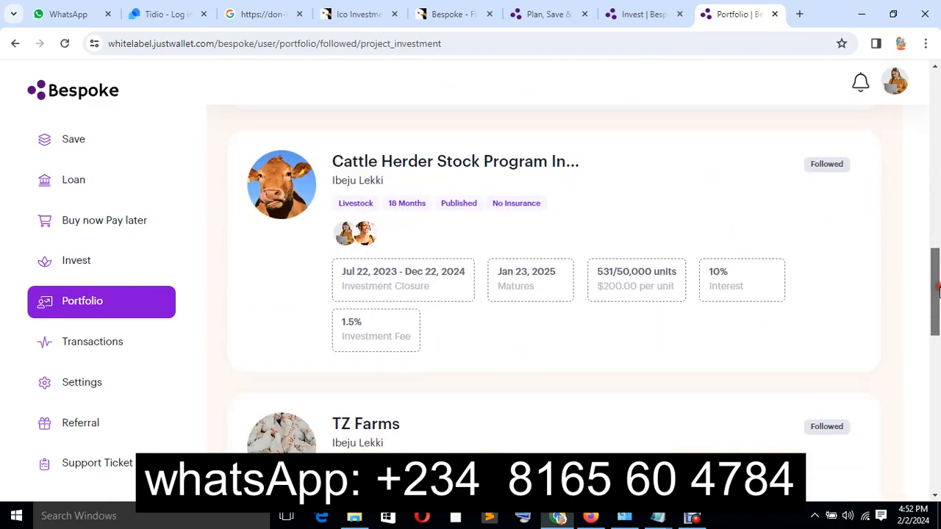
scroll("down", 3)
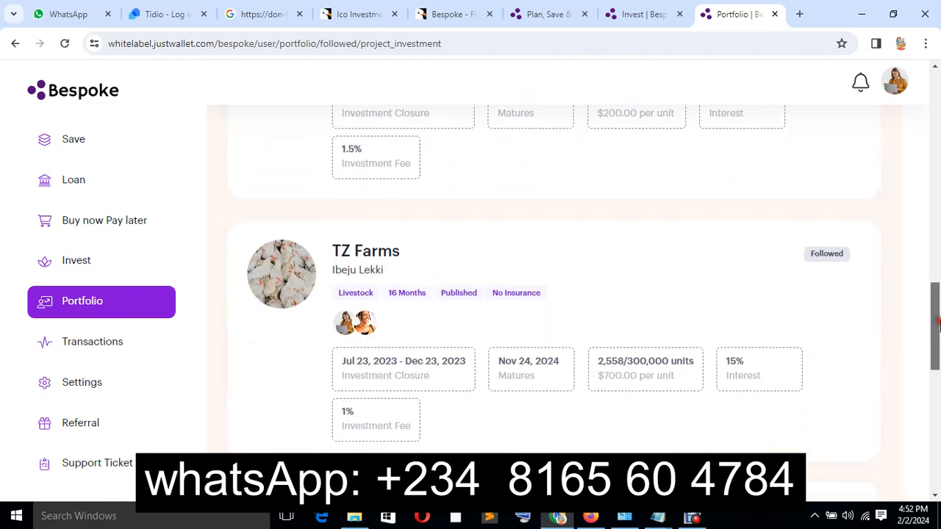
scroll("down", 3)
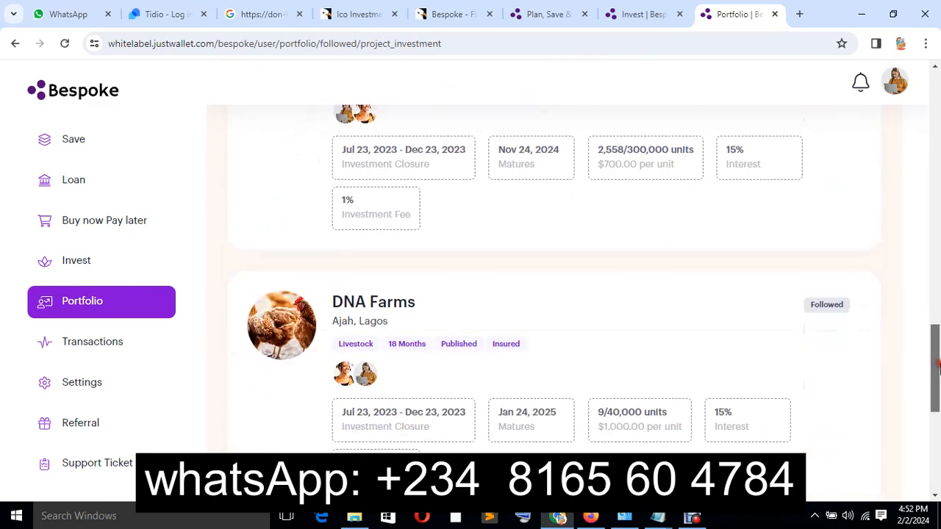